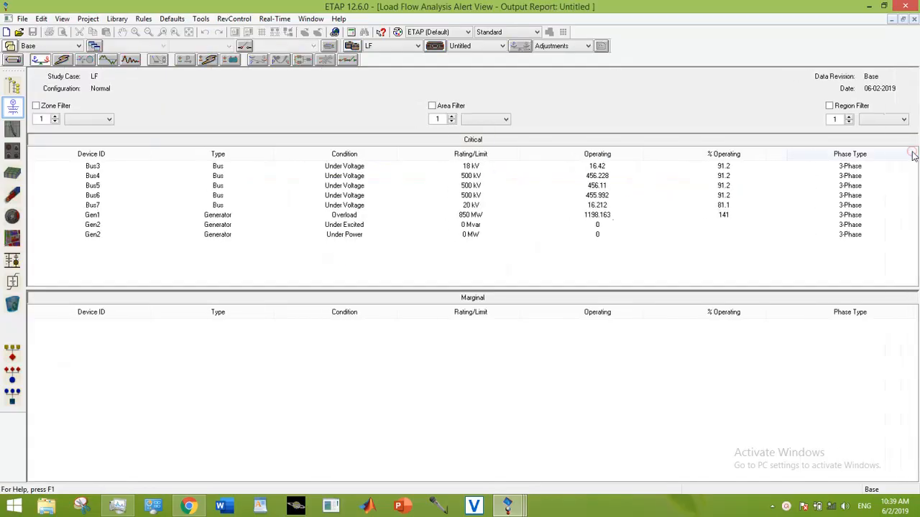
mouse_move(386, 230)
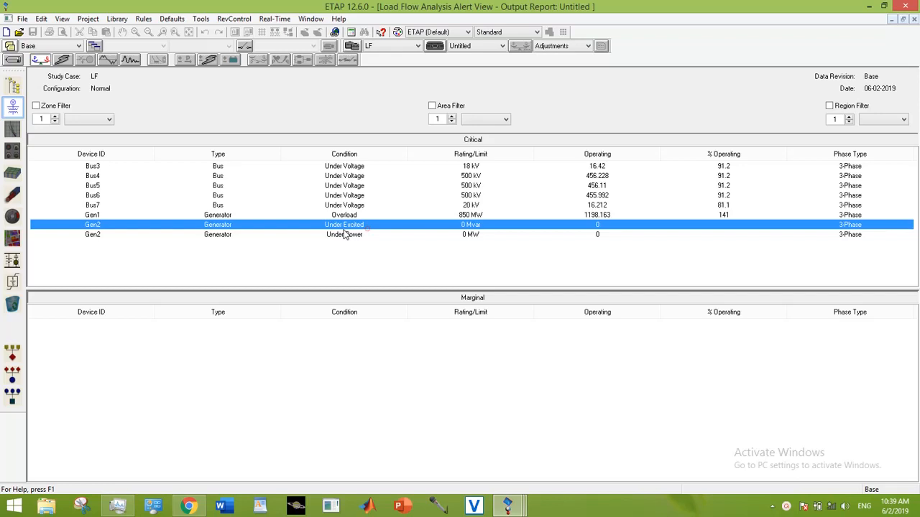
mouse_move(13, 108)
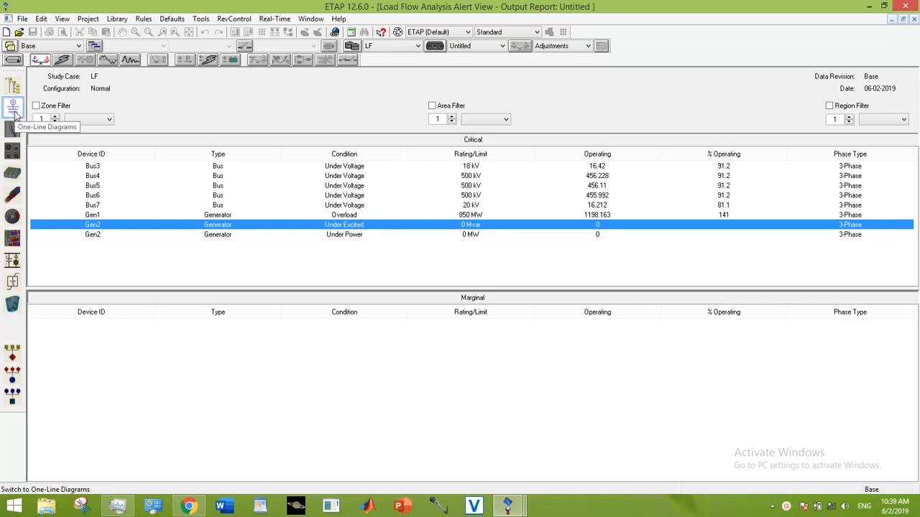
Step: Switch to the one-line diagram and bring up Gen2's synchronous generator editor
click(11, 106)
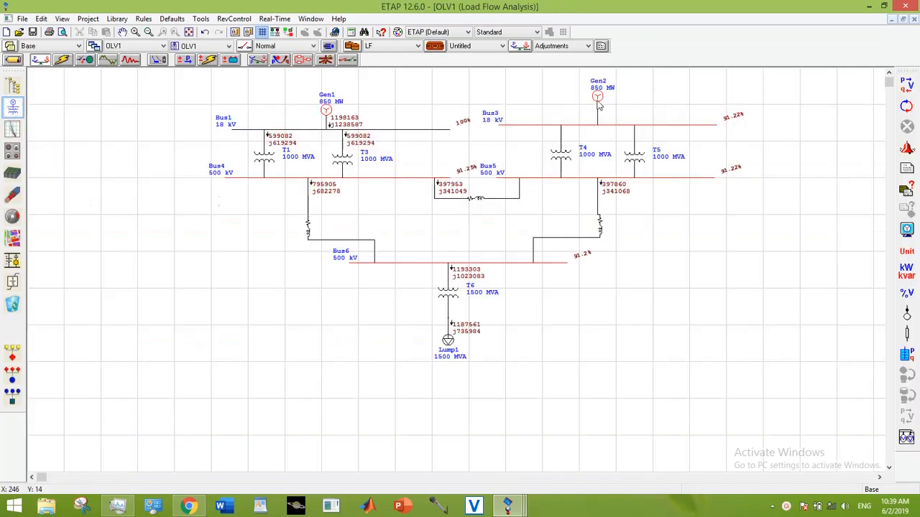
double_click(598, 95)
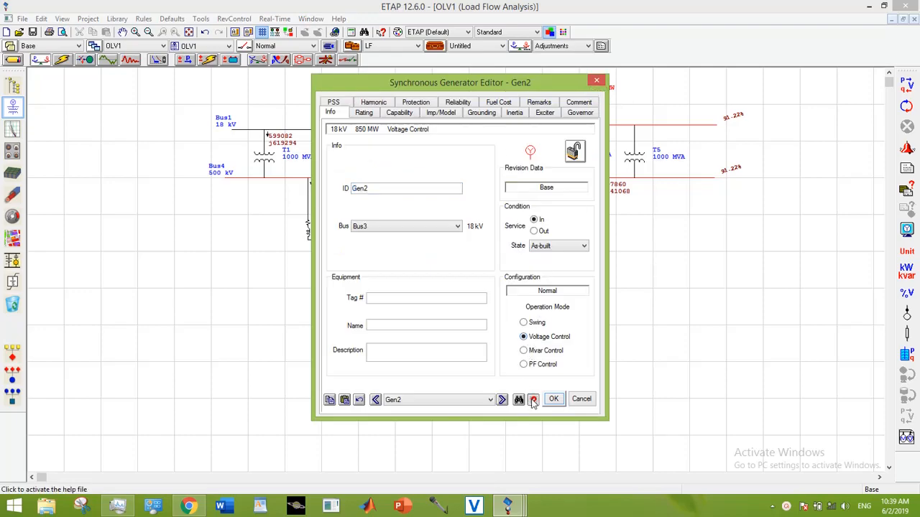
click(533, 399)
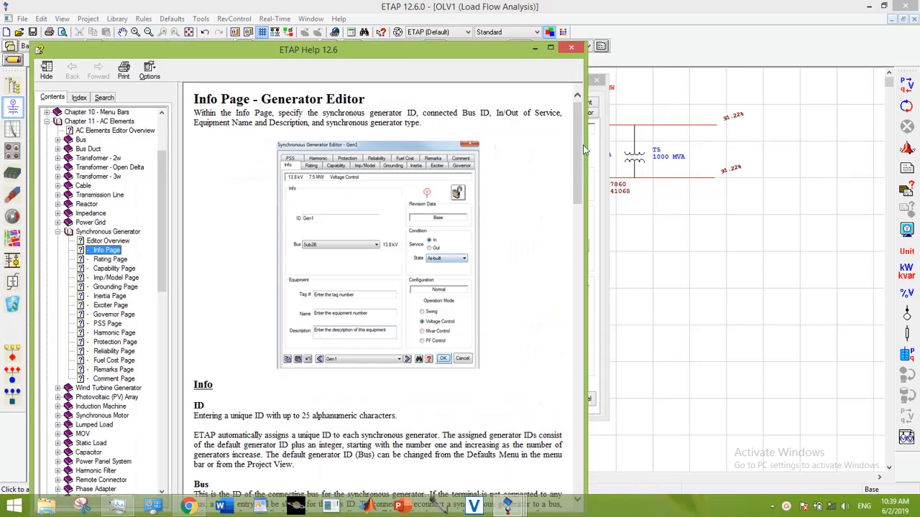
scroll(down, 3)
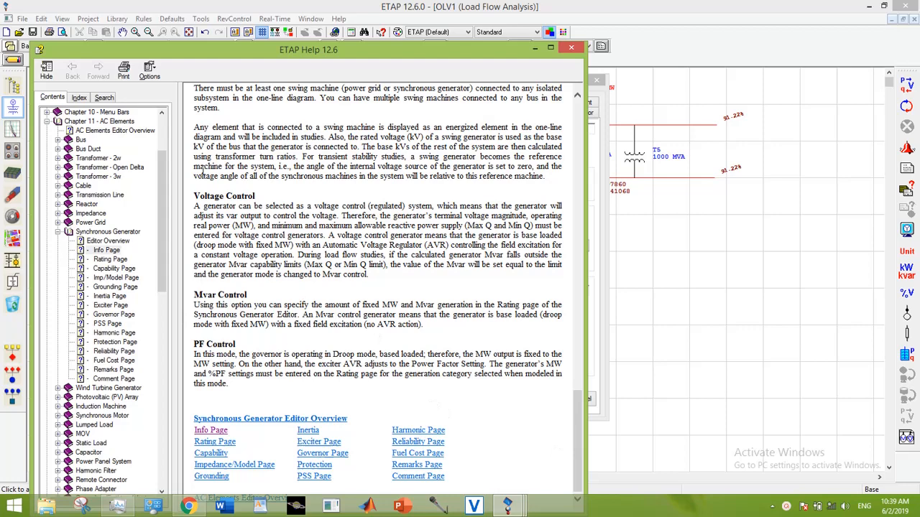
drag(194, 206, 316, 225)
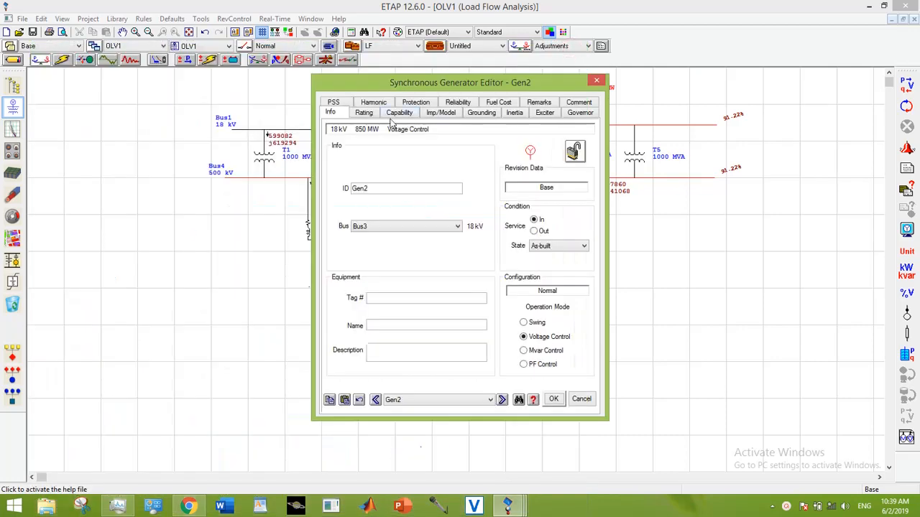
Step: Set Gen2's Design generation to 850 MW with Mvar limits from the capability curve
click(363, 112)
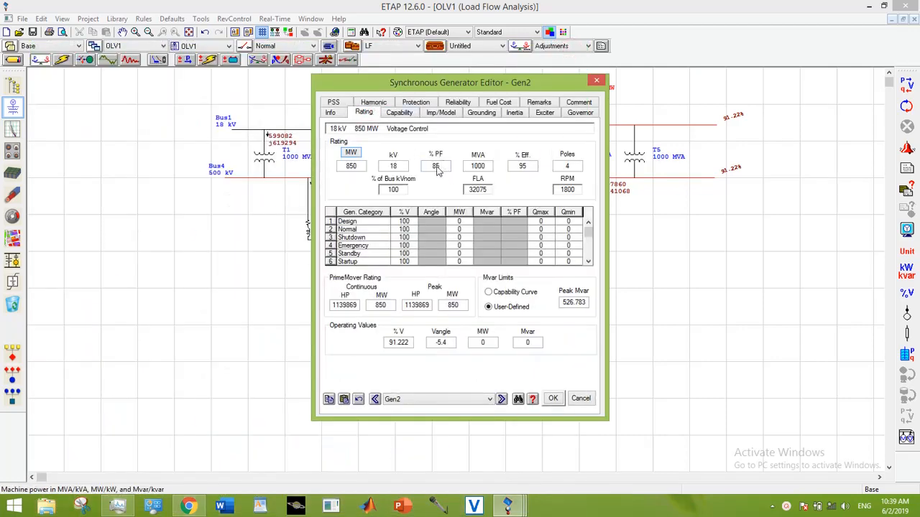
click(399, 113)
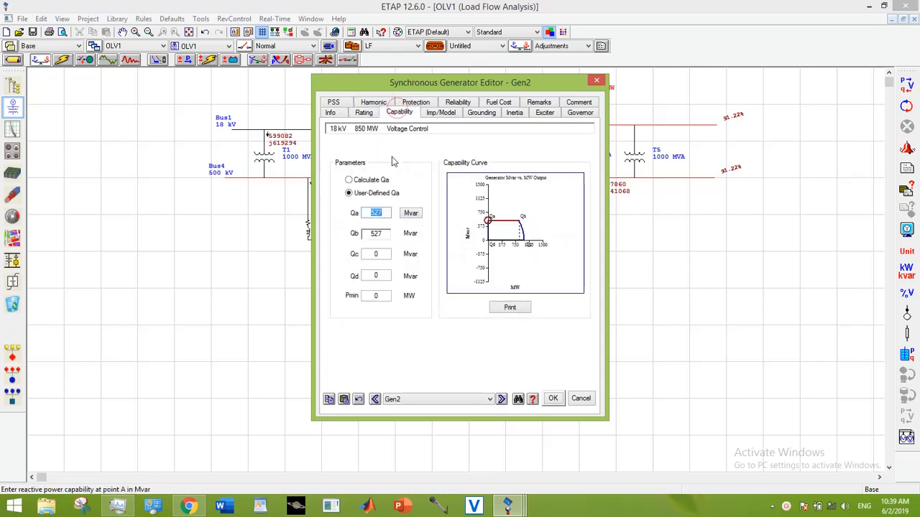
click(363, 112)
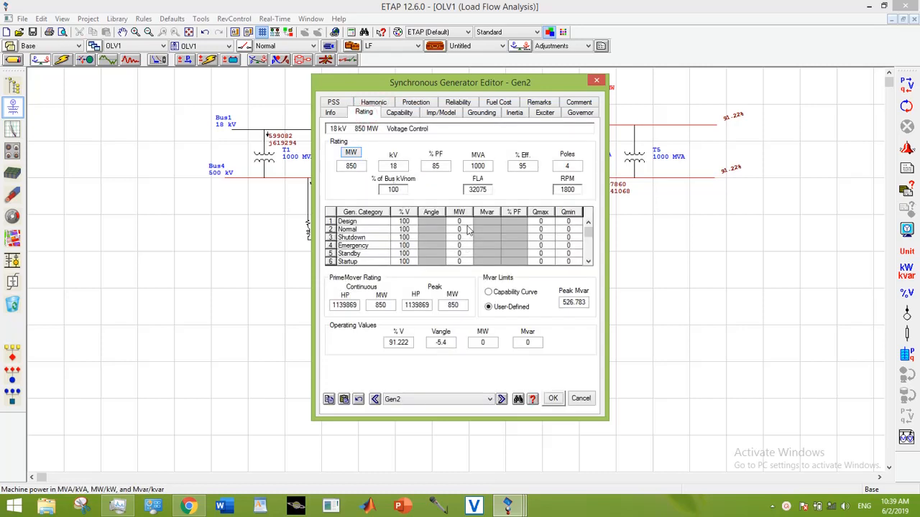
click(458, 221)
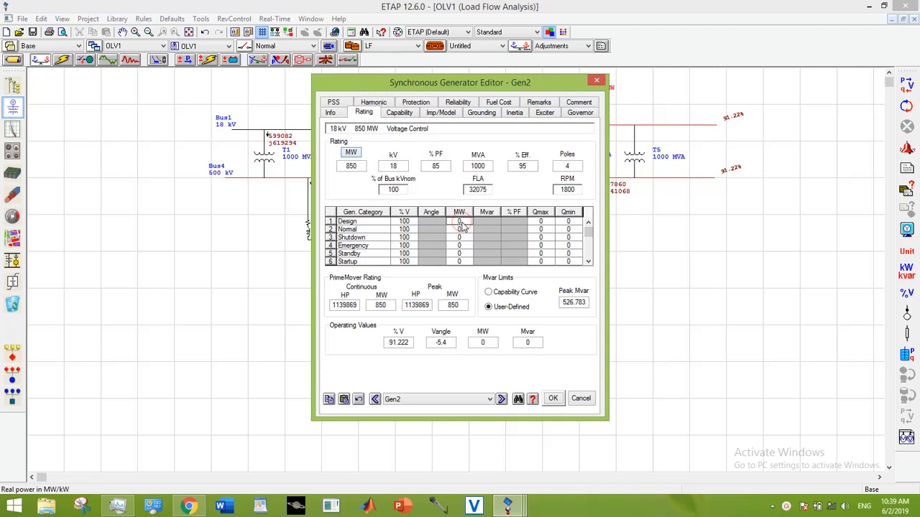
text(850)
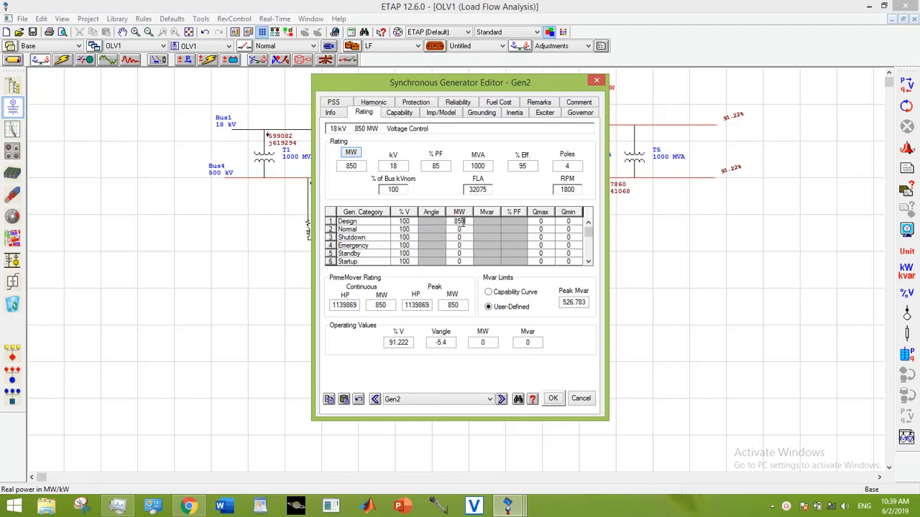
click(488, 292)
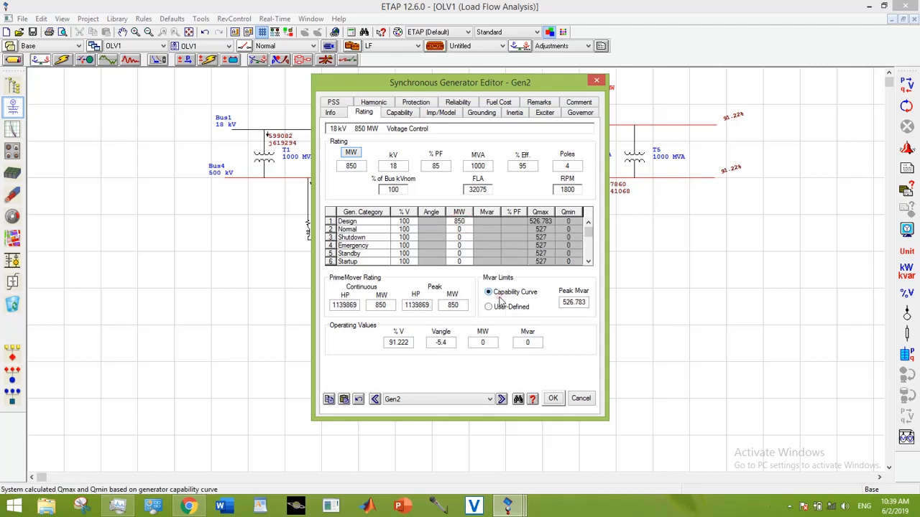
click(488, 292)
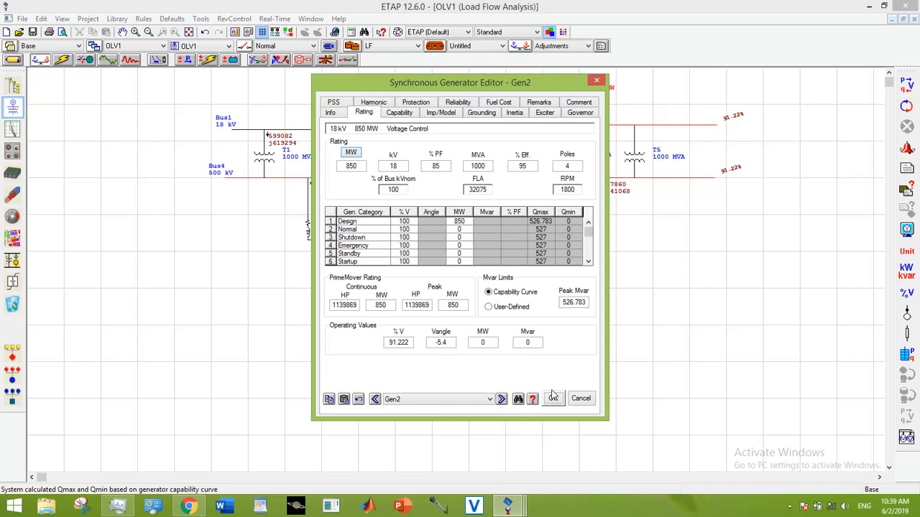
Step: Confirm Gen2's rating changes and maximize the one-line diagram after the load flow
click(553, 400)
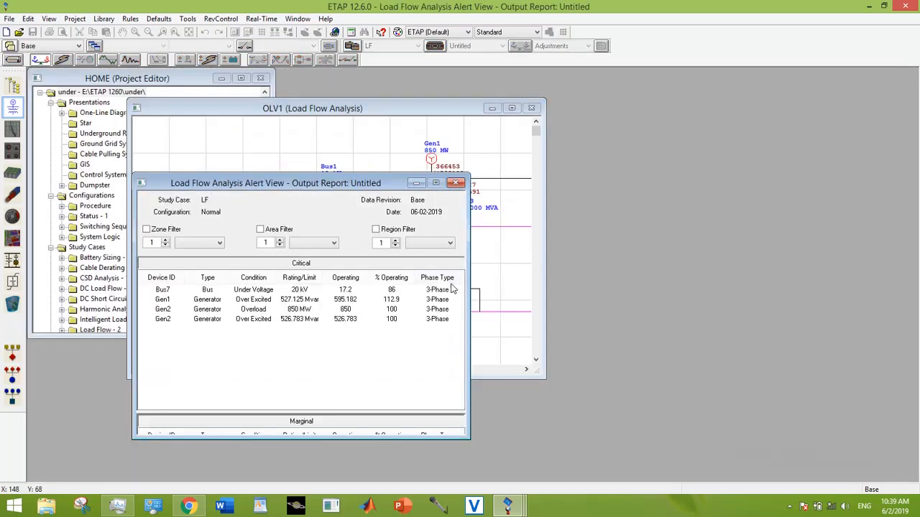
mouse_move(426, 276)
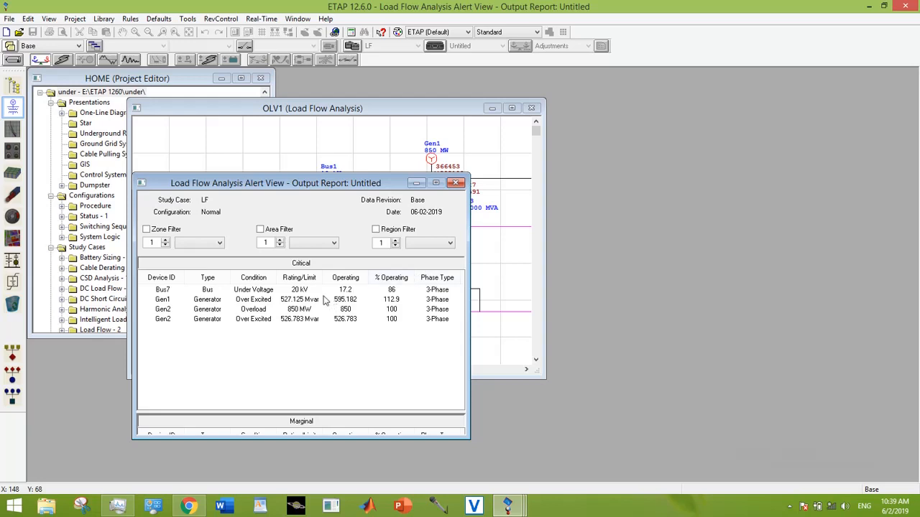
mouse_move(441, 290)
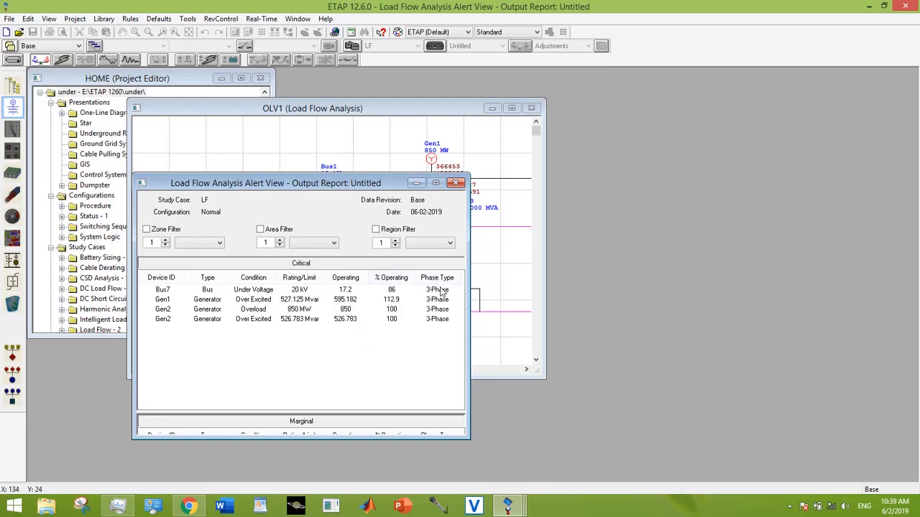
mouse_move(457, 184)
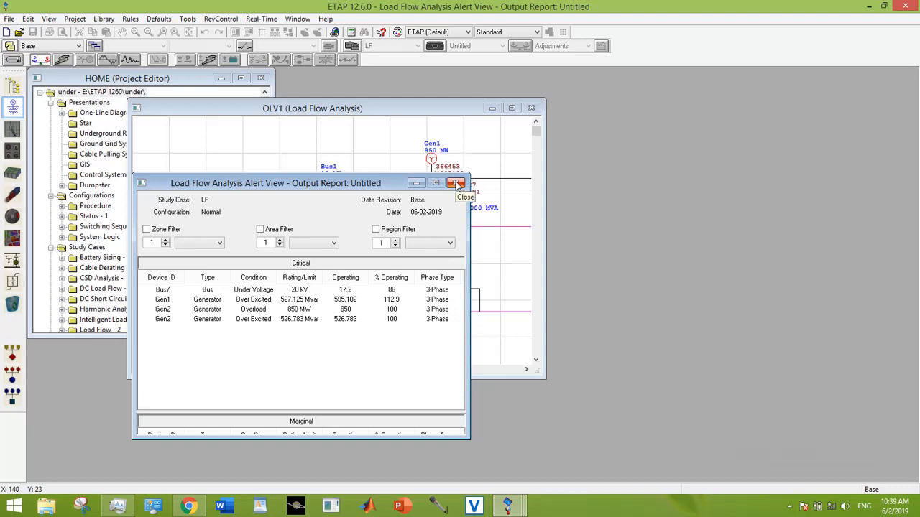
click(454, 183)
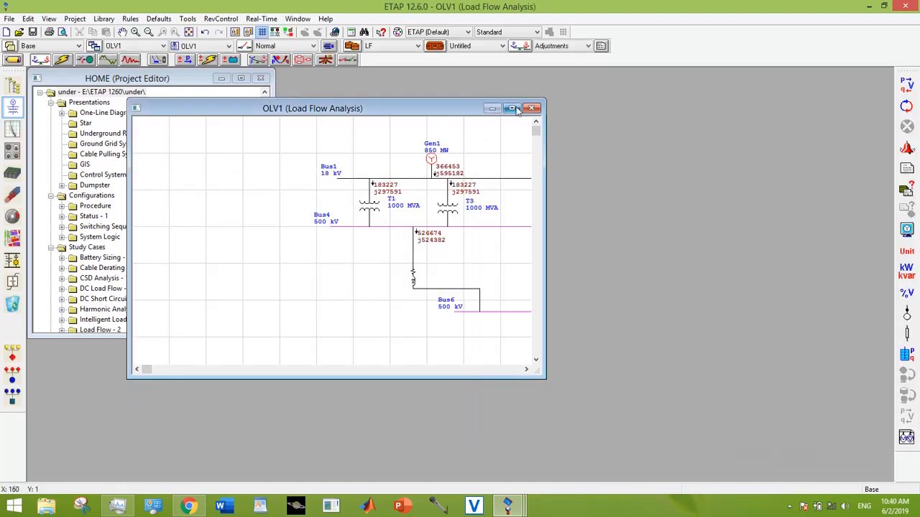
click(512, 107)
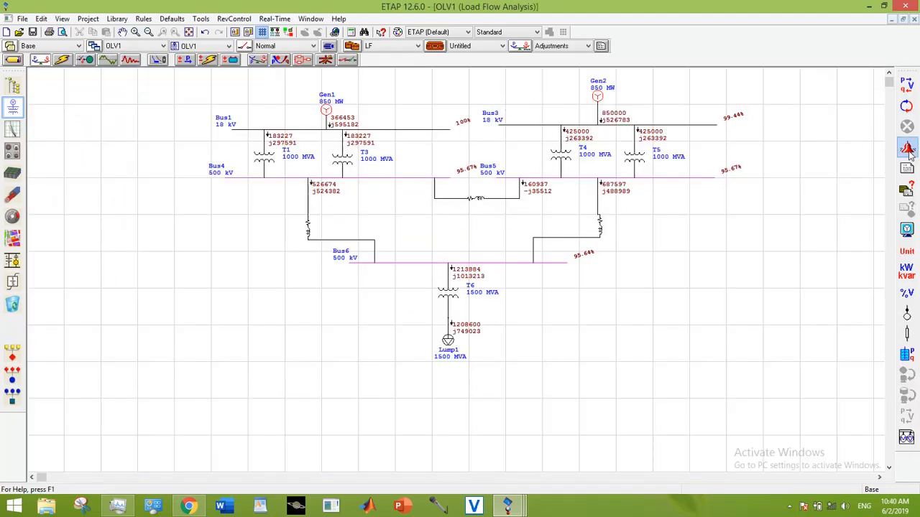
Step: Review the load flow alert report, inspecting Gen1's over-excitation alert
click(907, 148)
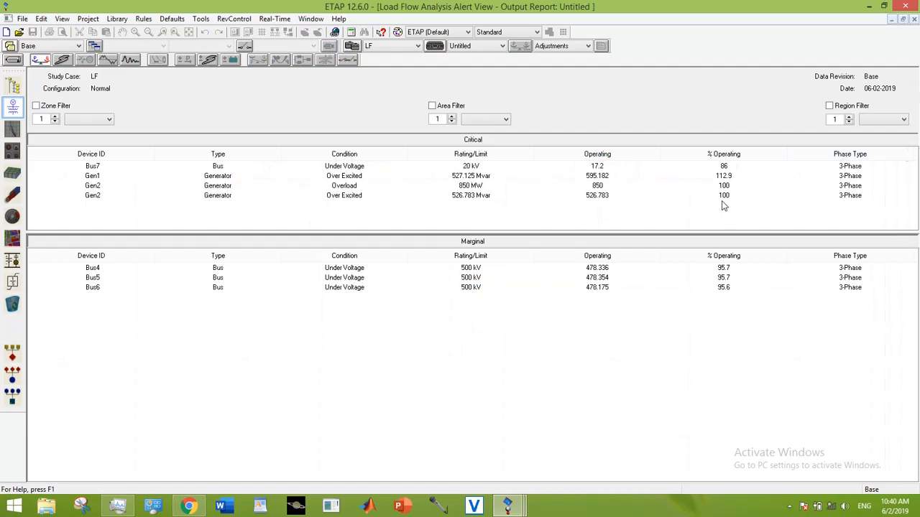
mouse_move(595, 183)
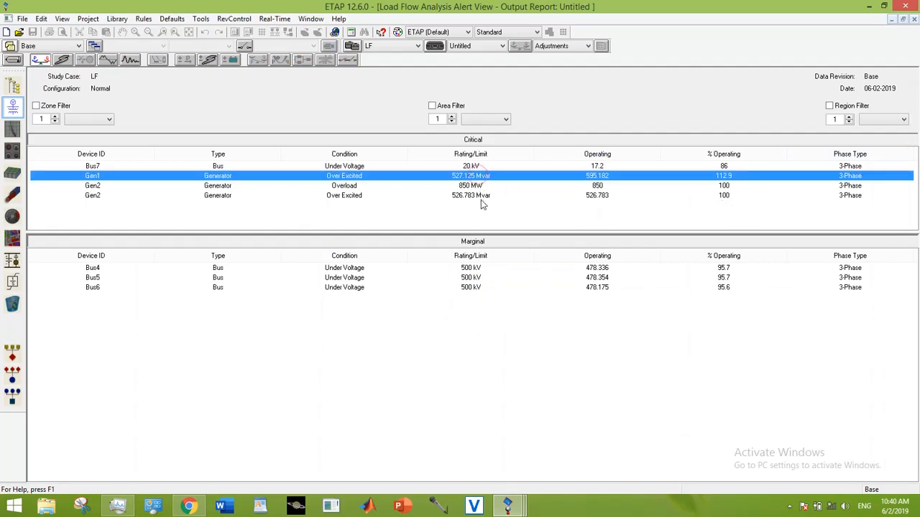
click(596, 195)
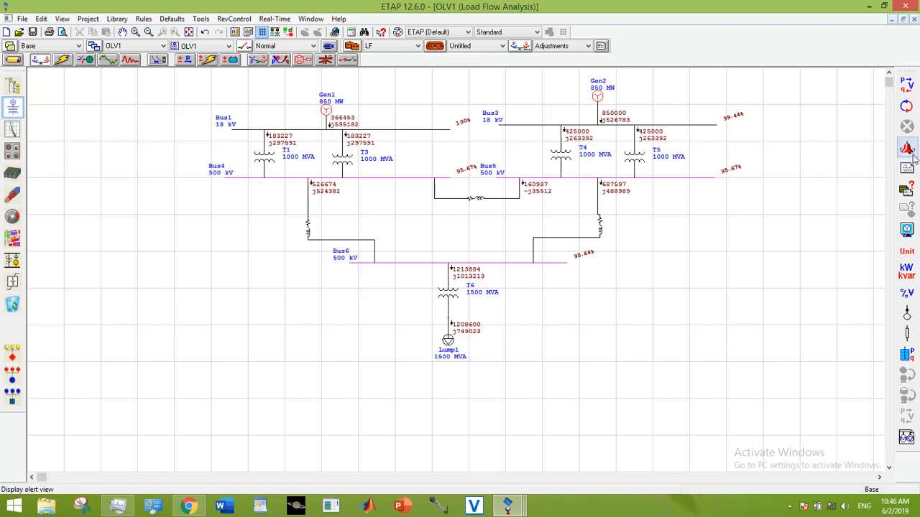
click(905, 148)
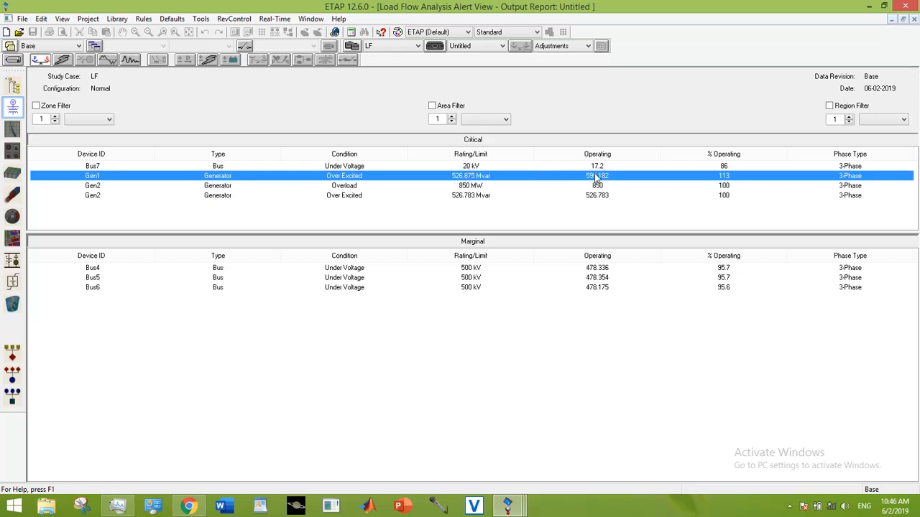
mouse_move(181, 147)
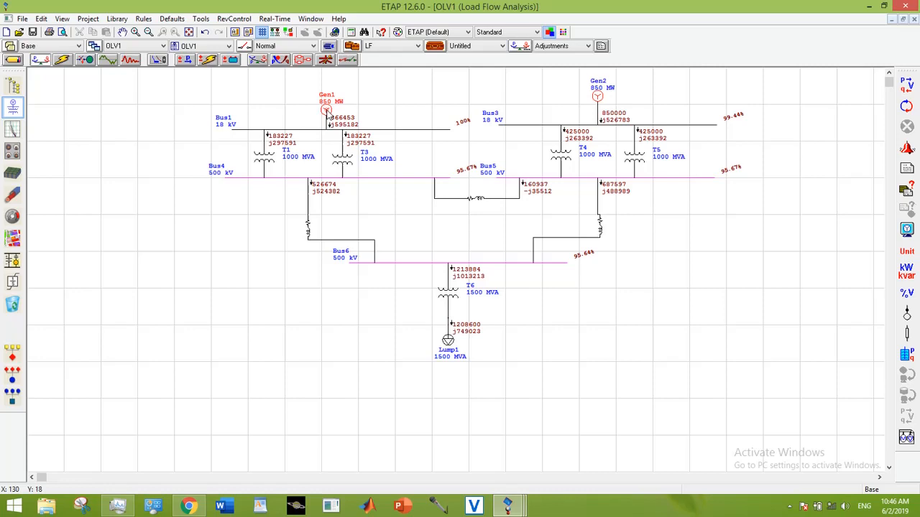
Step: Set Gen1's reactive capability Qa to 750 Mvar and Qc to 100 Mvar
double_click(328, 112)
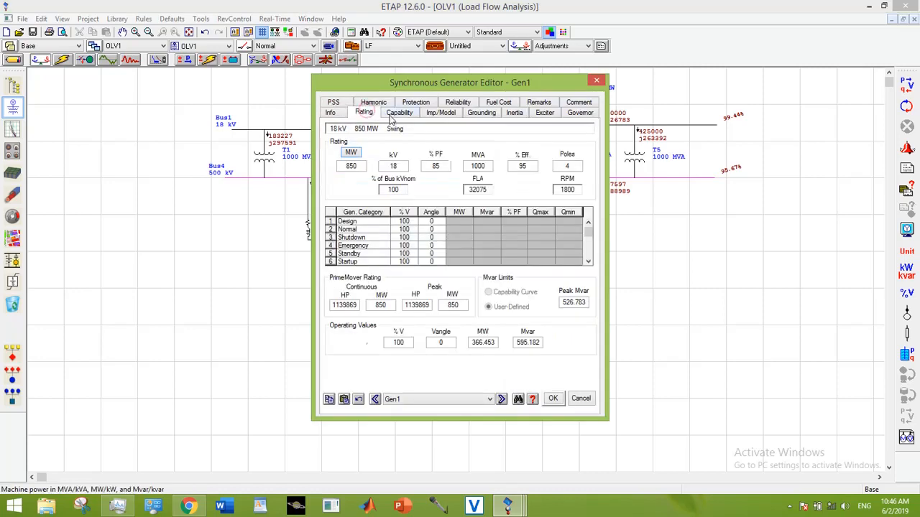
click(399, 112)
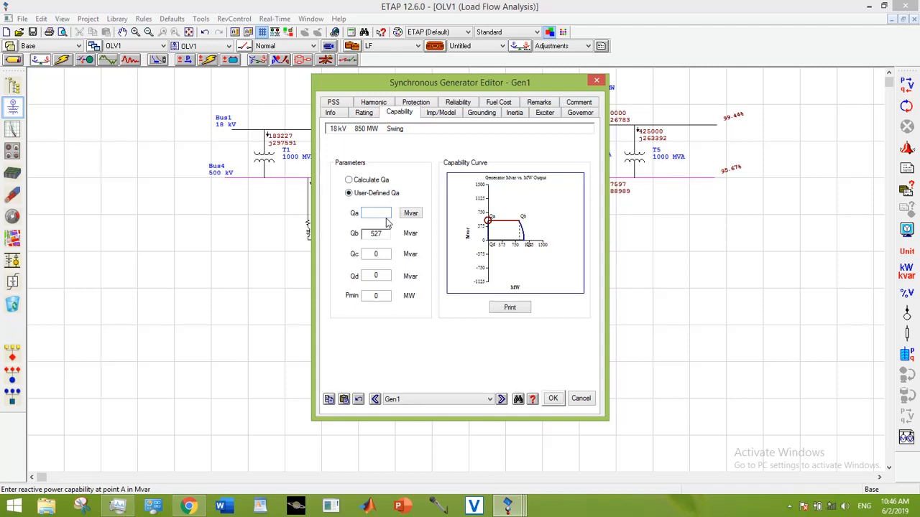
text(7)
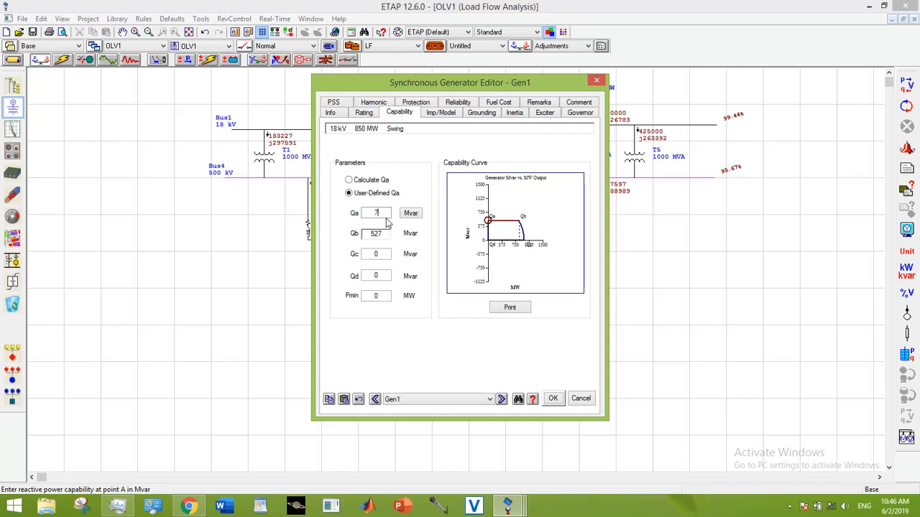
text(50)
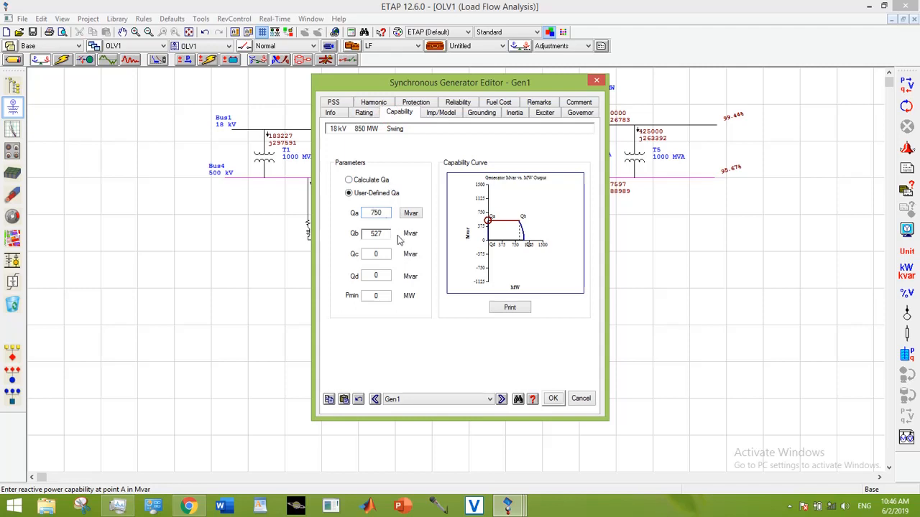
click(376, 253)
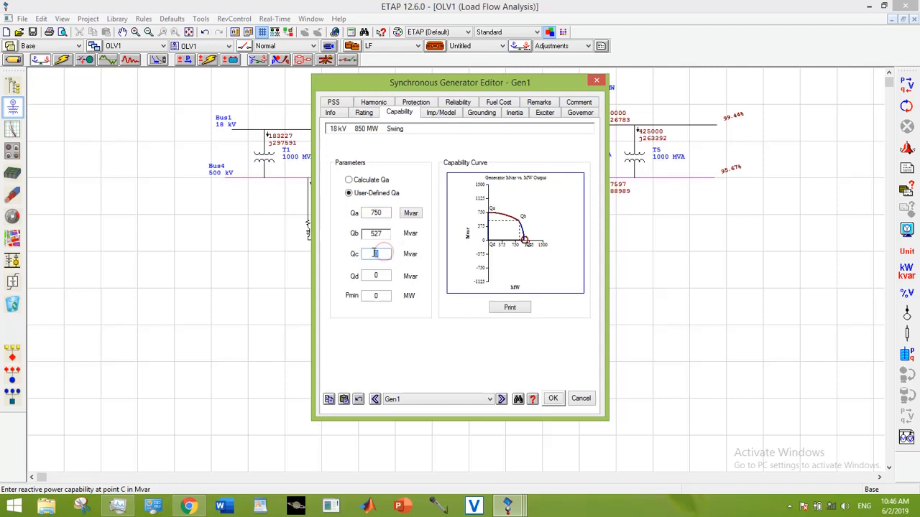
text(100)
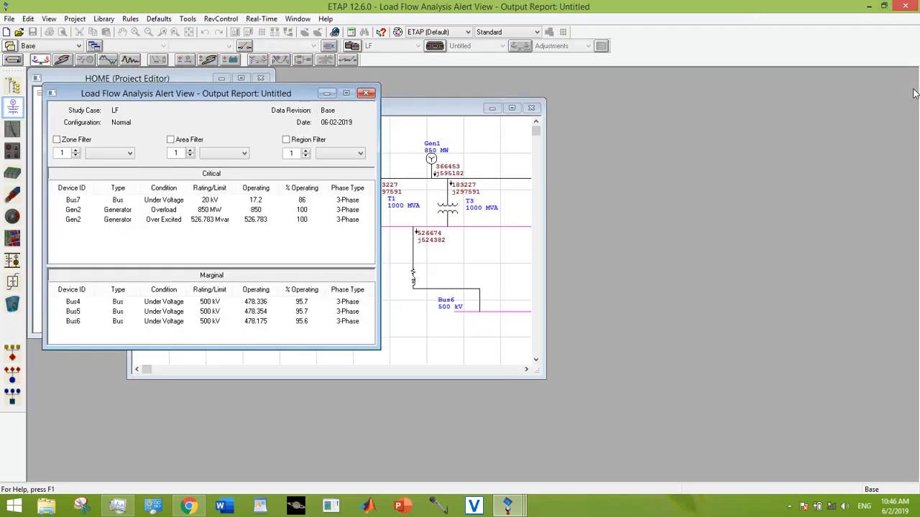
mouse_move(276, 218)
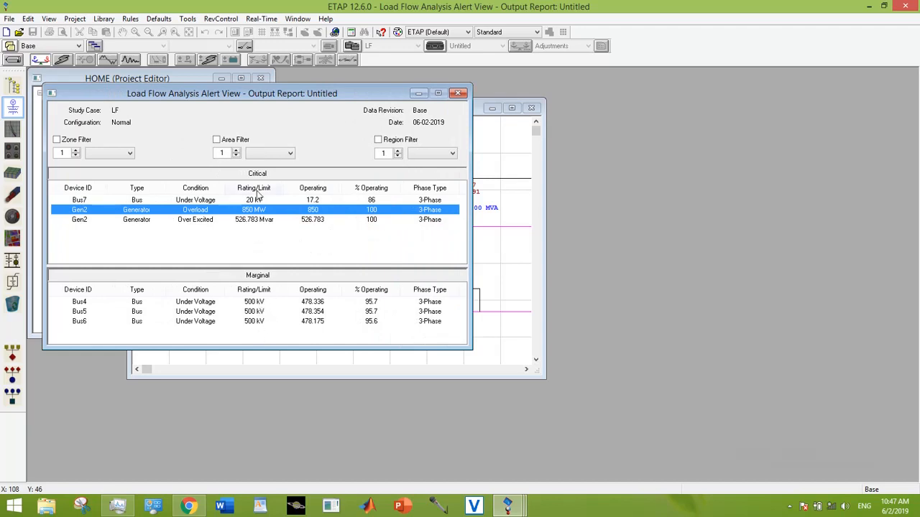
mouse_move(243, 329)
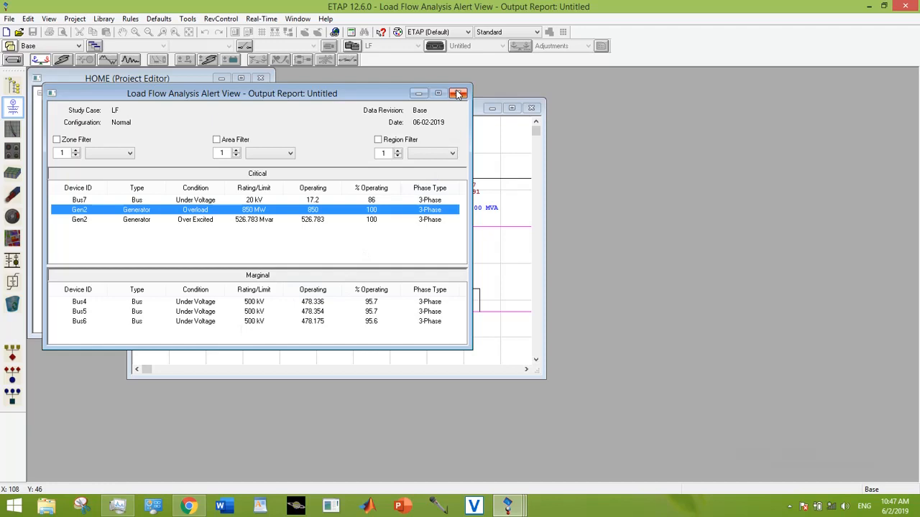
Step: Close the load flow alert report to return to the OLV1 diagram
click(458, 93)
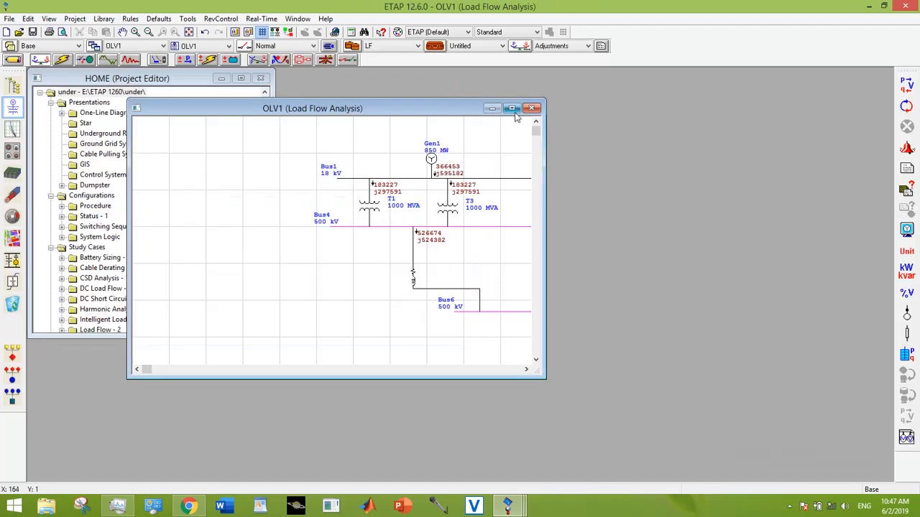
Step: Maximize the OLV1 window so the full network and load flow results fill the workspace
click(512, 109)
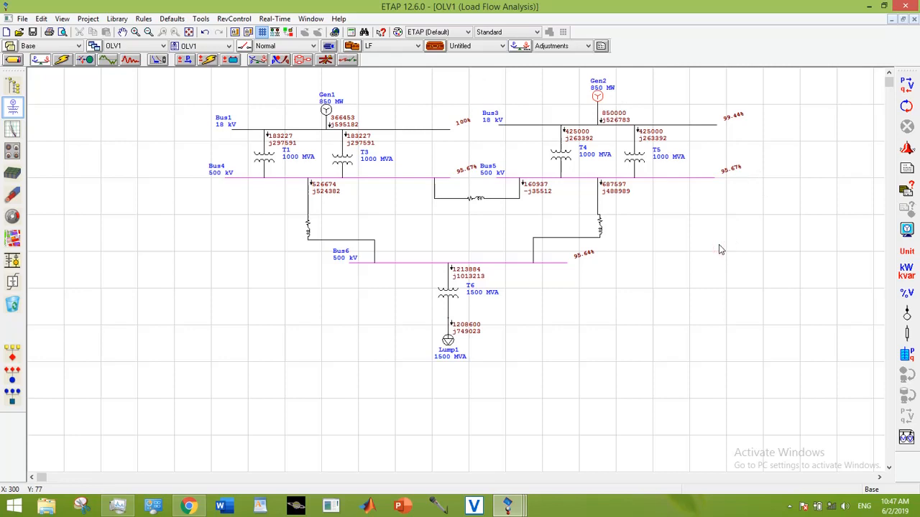
mouse_move(517, 265)
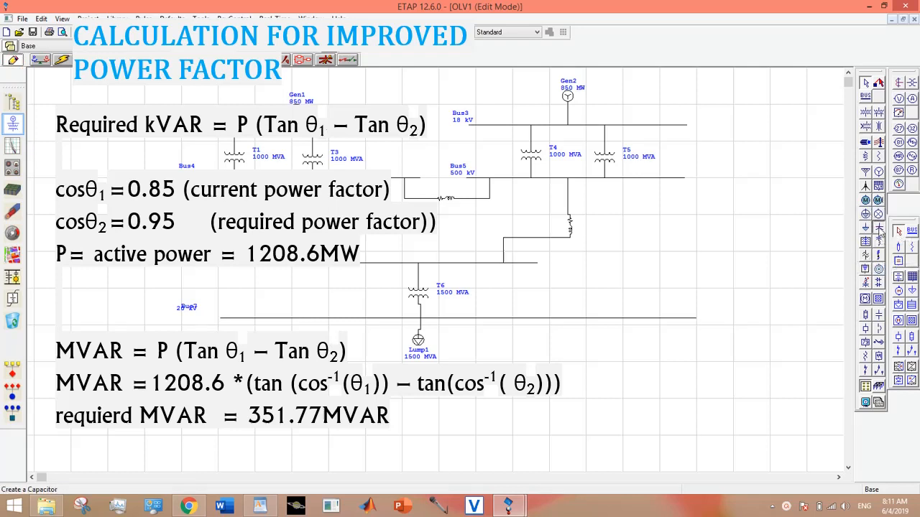
Step: Place capacitor CAP2 on the new bus, give it a kvar-per-bank rating and run load flow
click(539, 349)
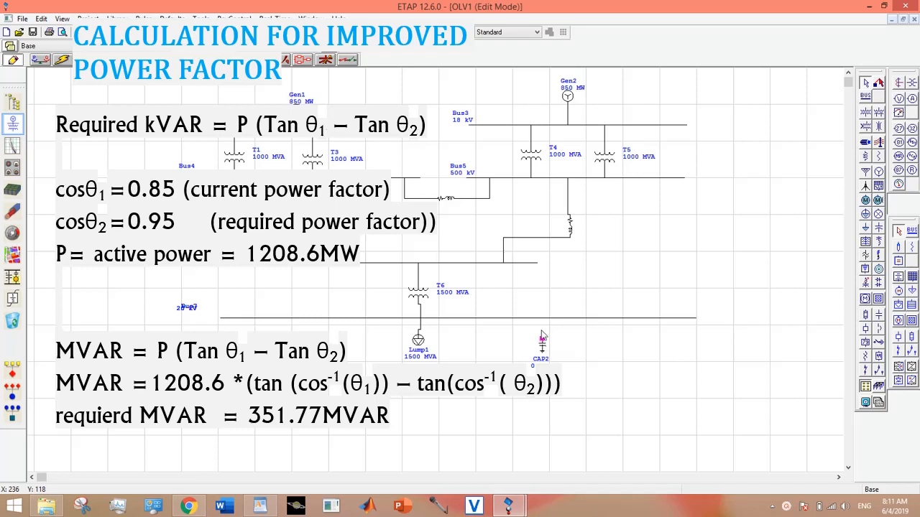
double_click(541, 342)
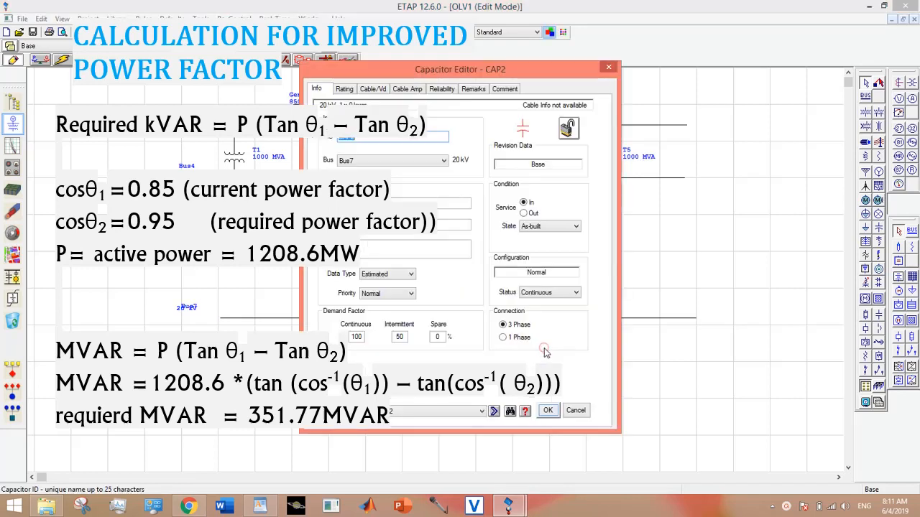
click(345, 89)
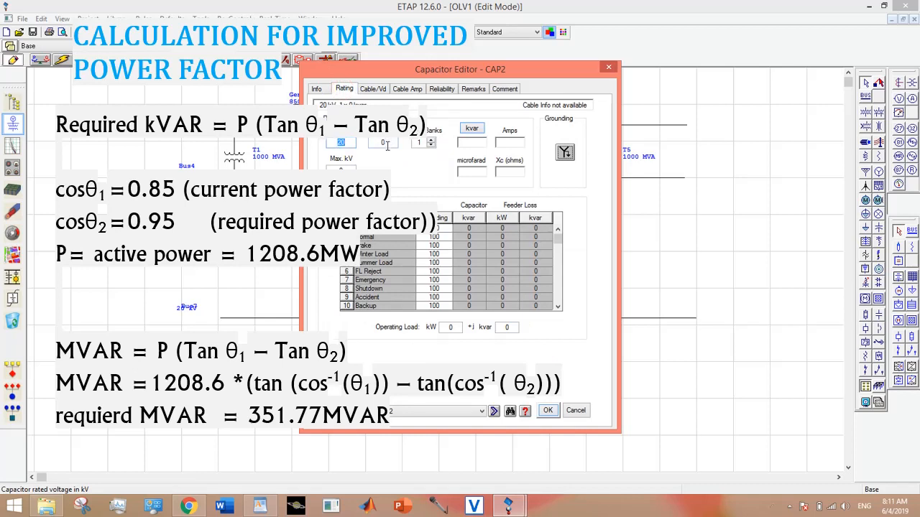
text(31)
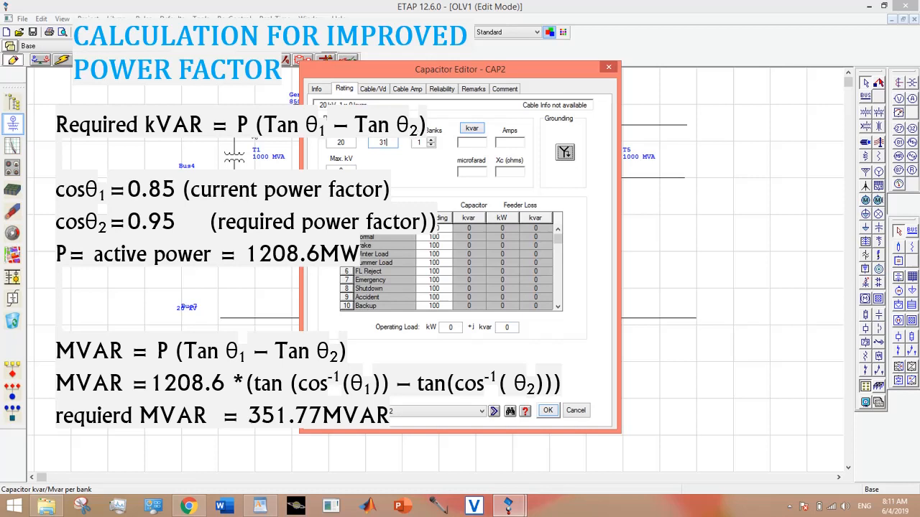
click(546, 411)
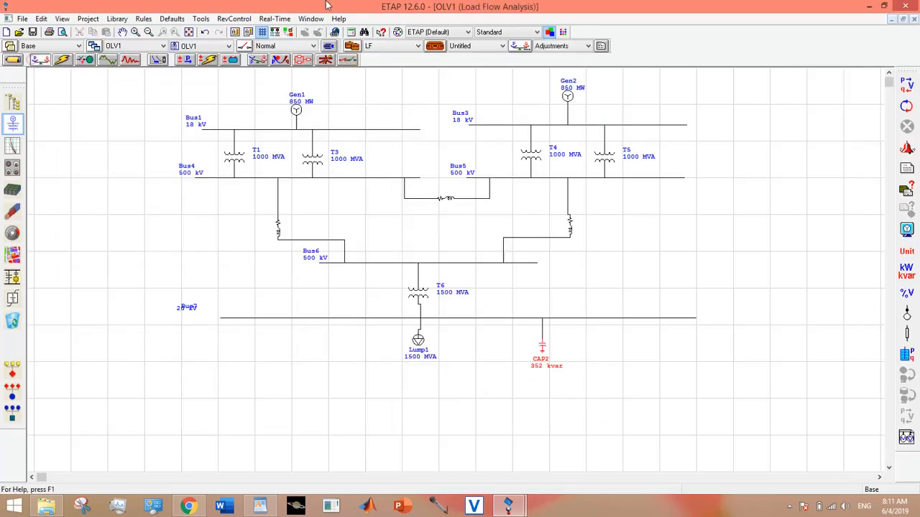
click(906, 82)
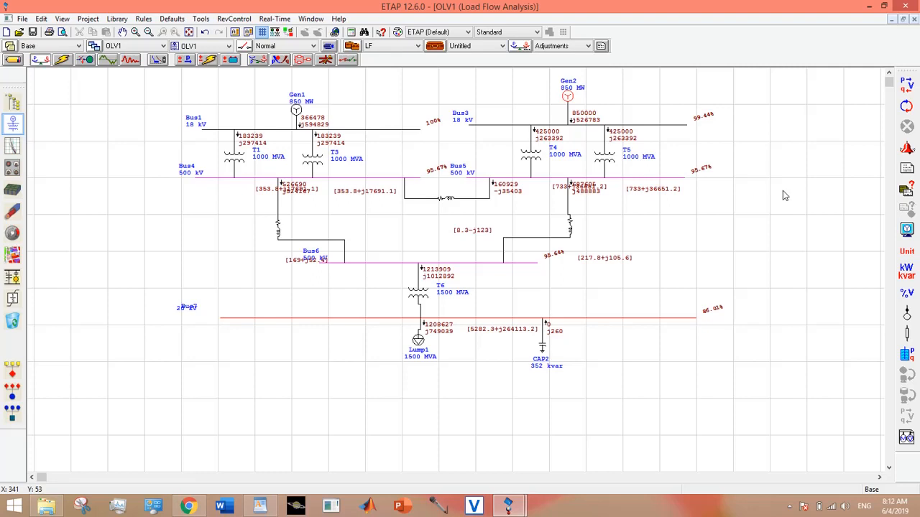
mouse_move(561, 352)
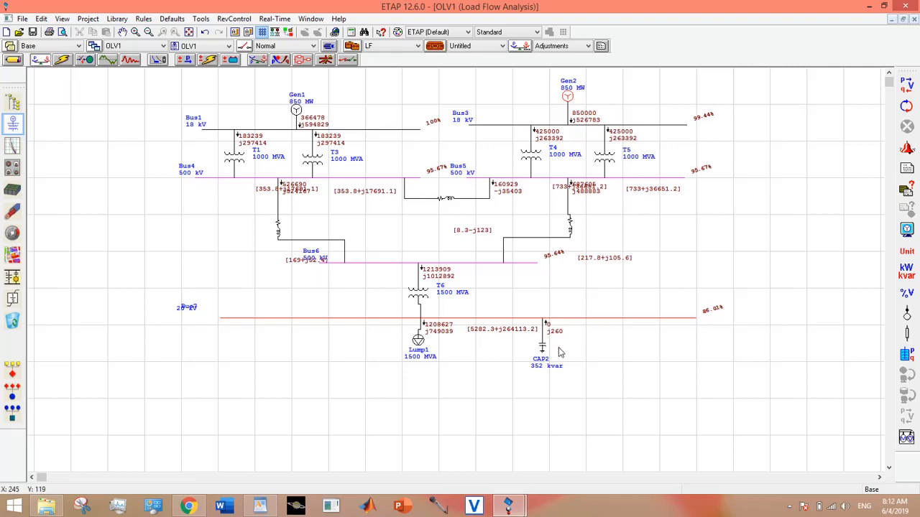
Step: Switch CAP2's rating units to Mvar and set it to 352 Mvar per bank
double_click(541, 349)
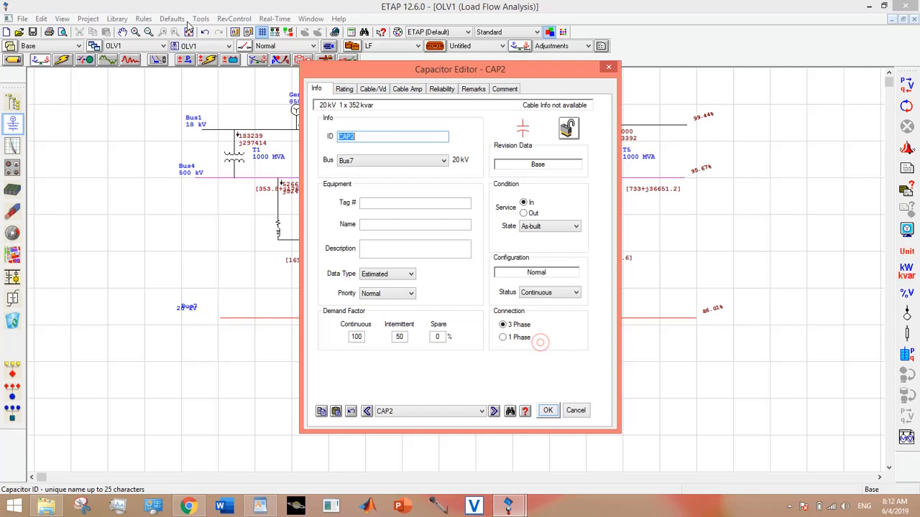
click(345, 89)
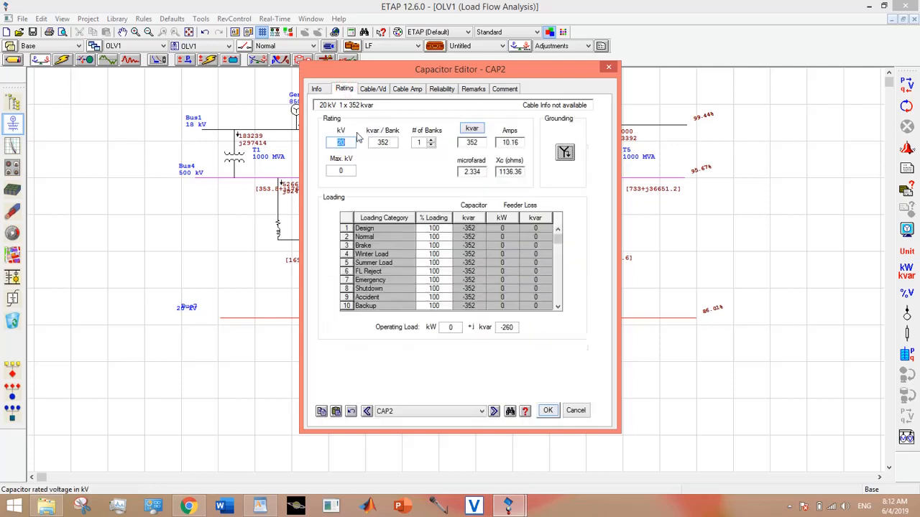
click(546, 411)
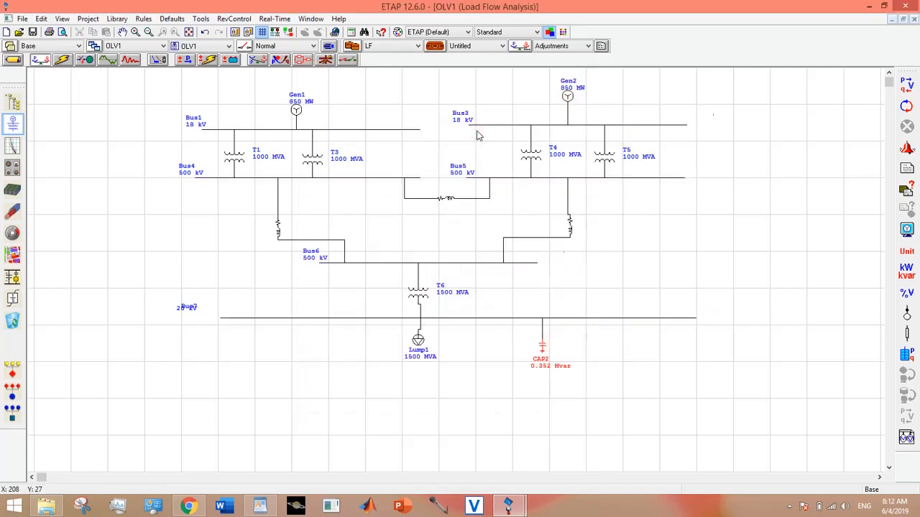
double_click(542, 337)
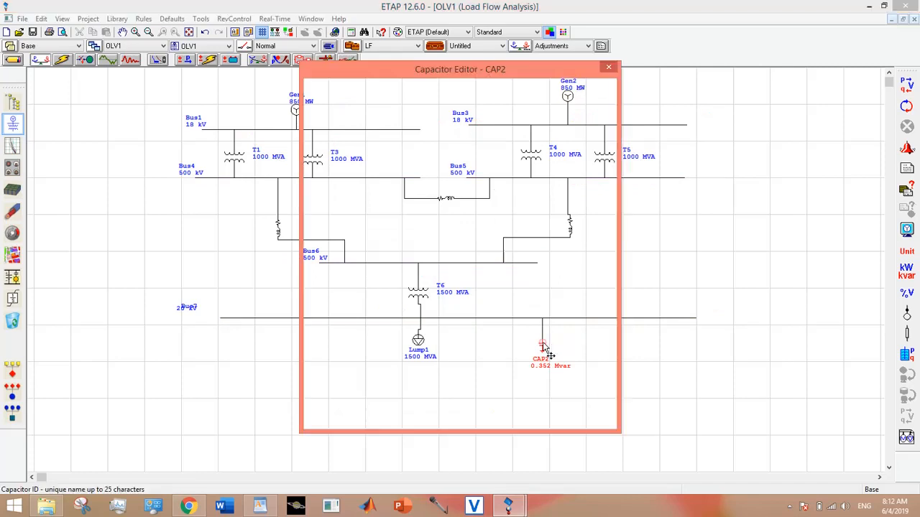
click(343, 89)
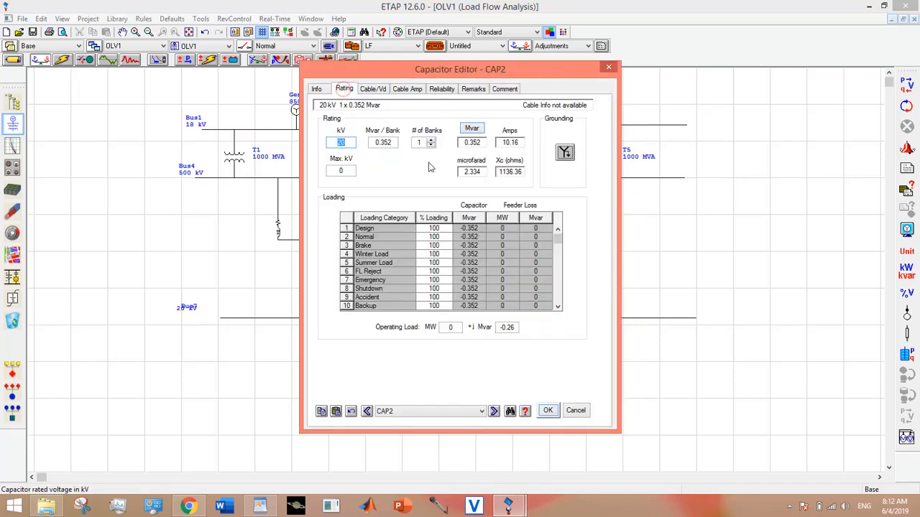
click(383, 142)
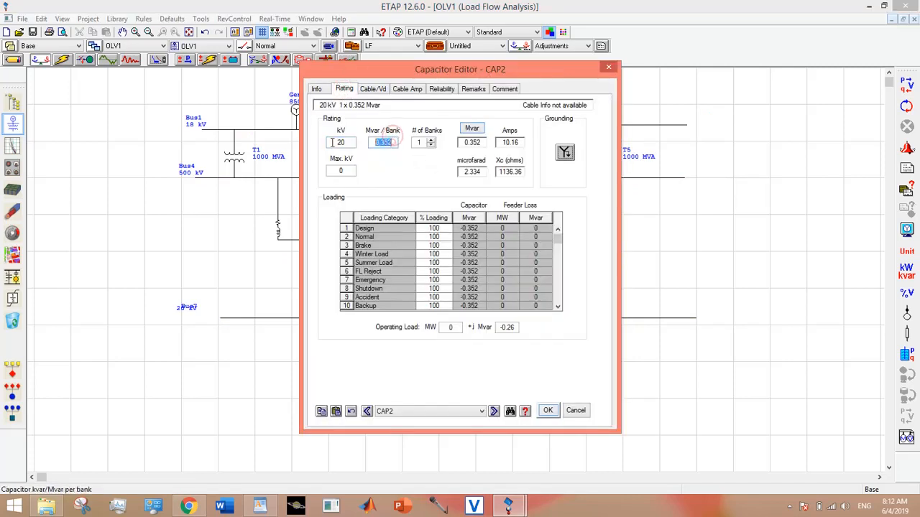
text(35)
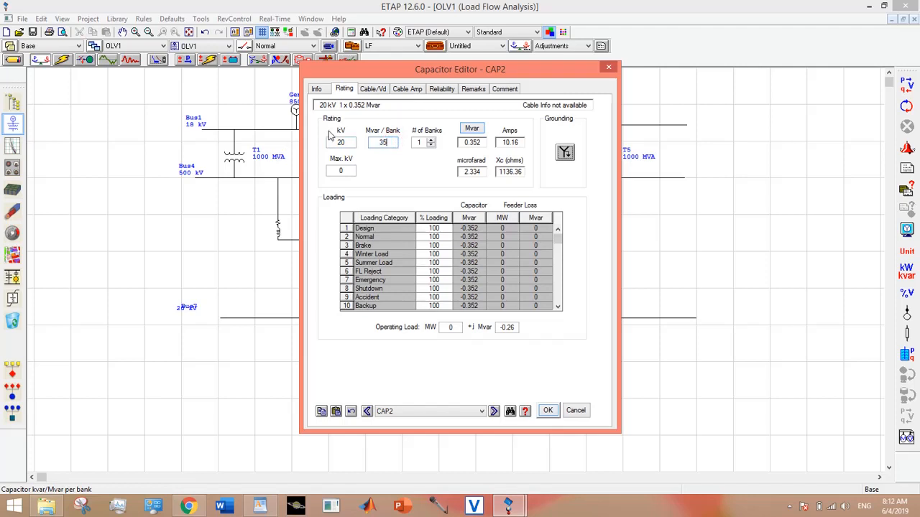
click(546, 411)
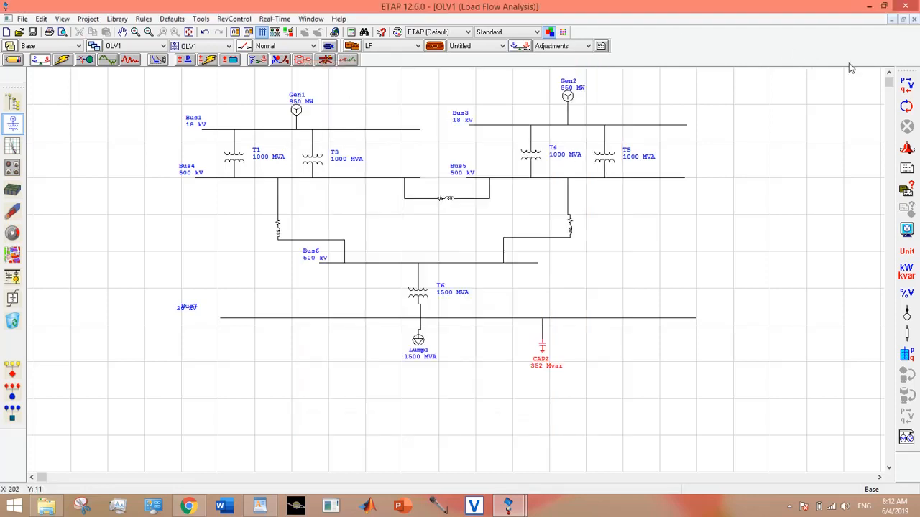
Step: Rerun load flow with CAP2 at 352 Mvar, review the alerts and close the report
click(906, 84)
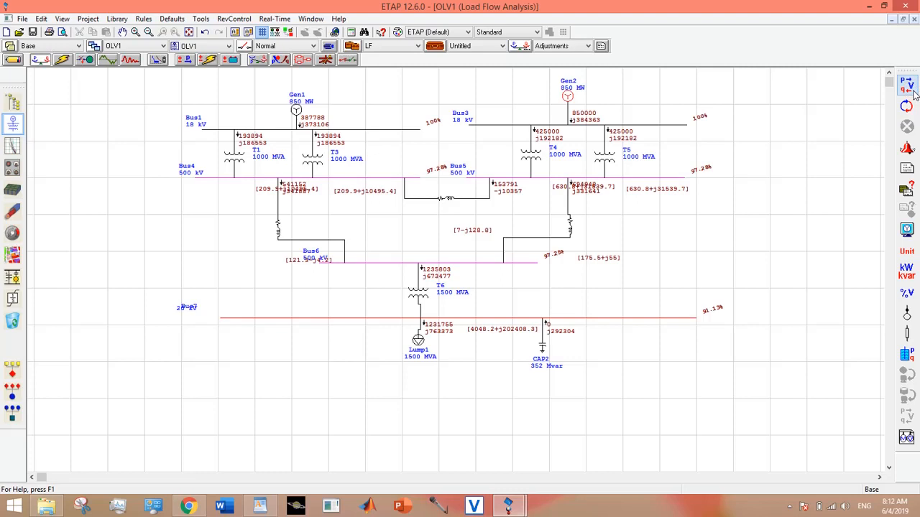
mouse_move(697, 300)
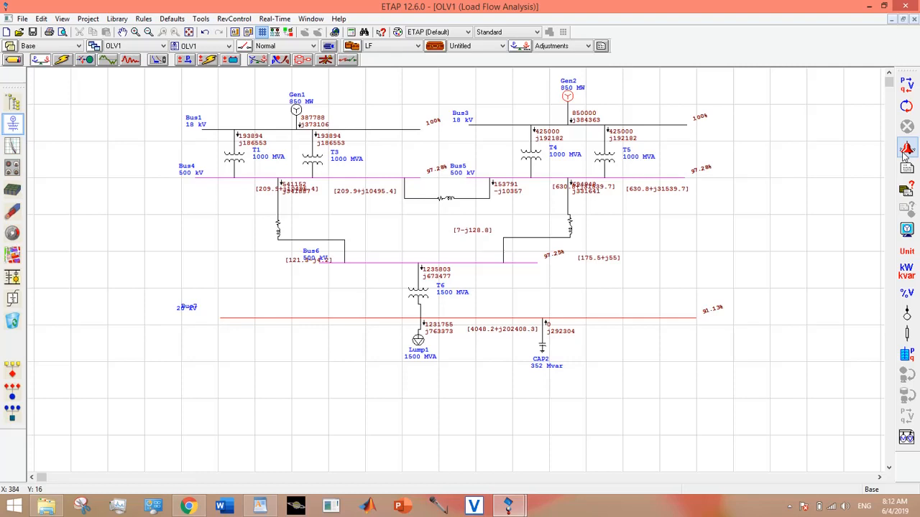
click(906, 148)
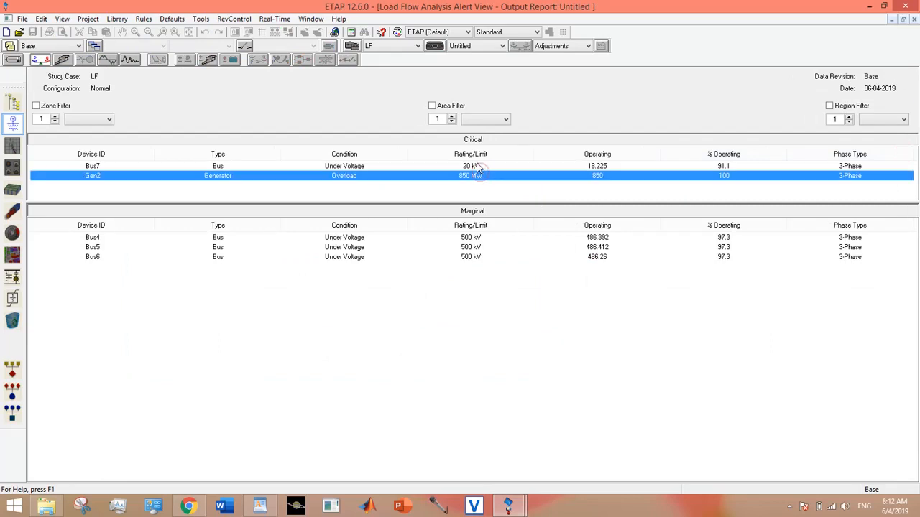
mouse_move(402, 242)
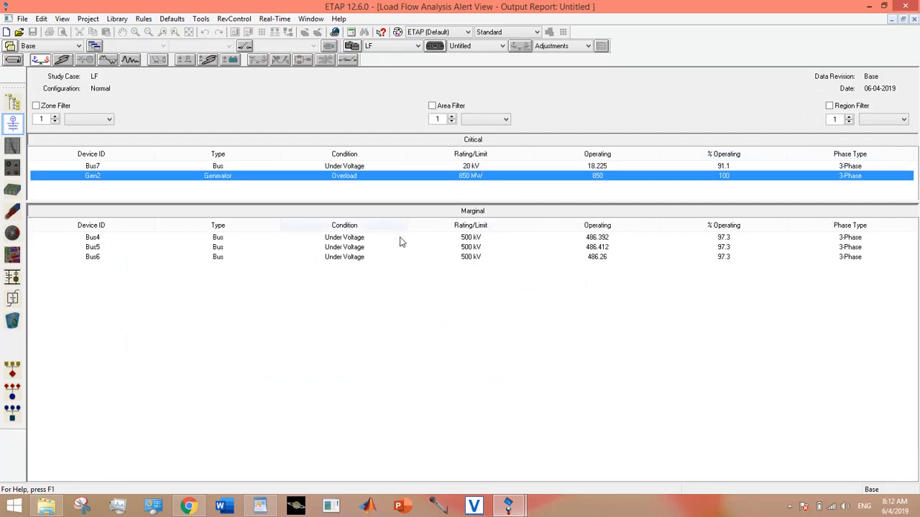
click(94, 167)
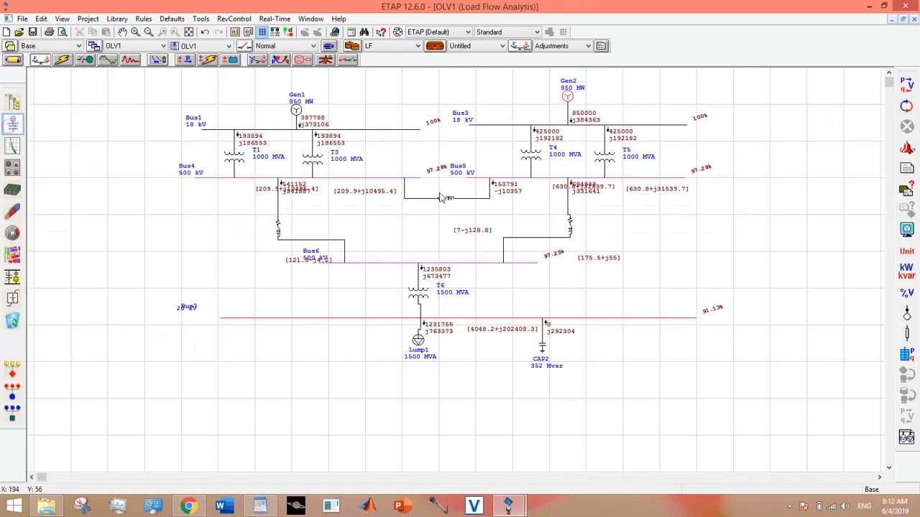
Step: Set transformer T6's secondary fixed tap to 4% and close the rerun load flow alerts
double_click(418, 288)
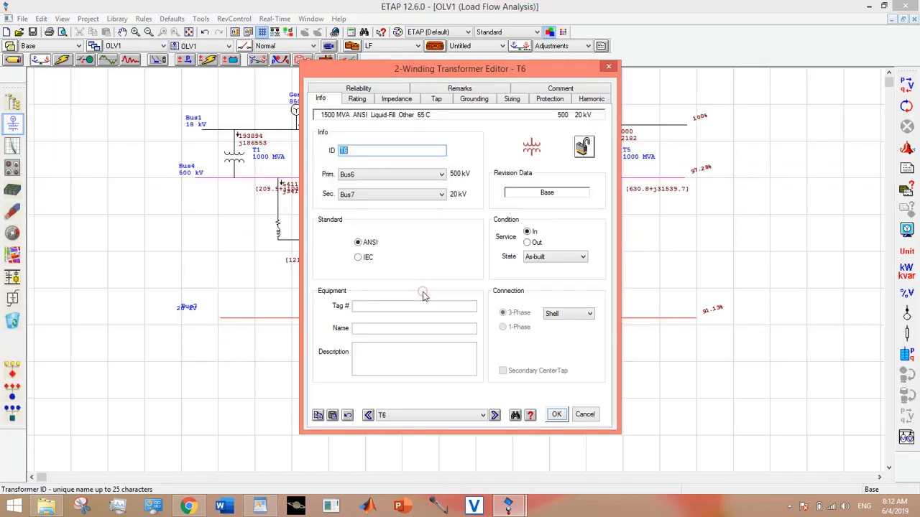
click(357, 97)
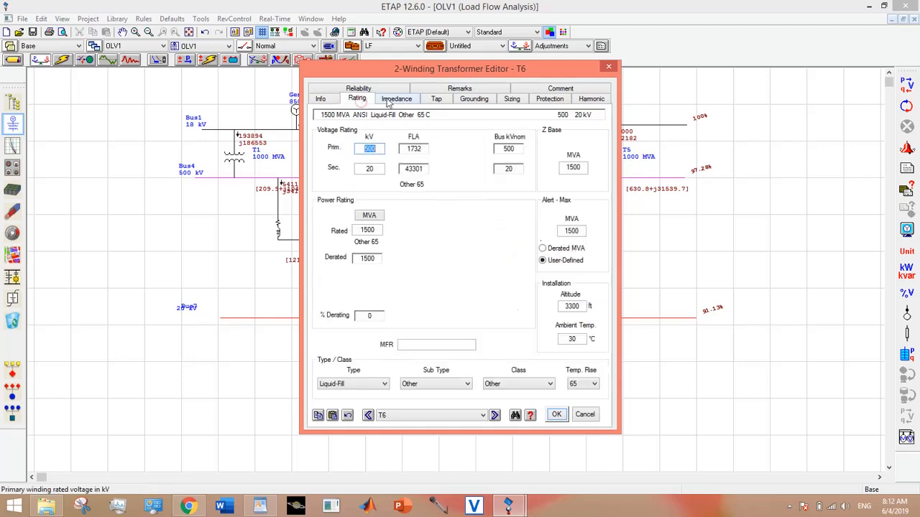
click(437, 98)
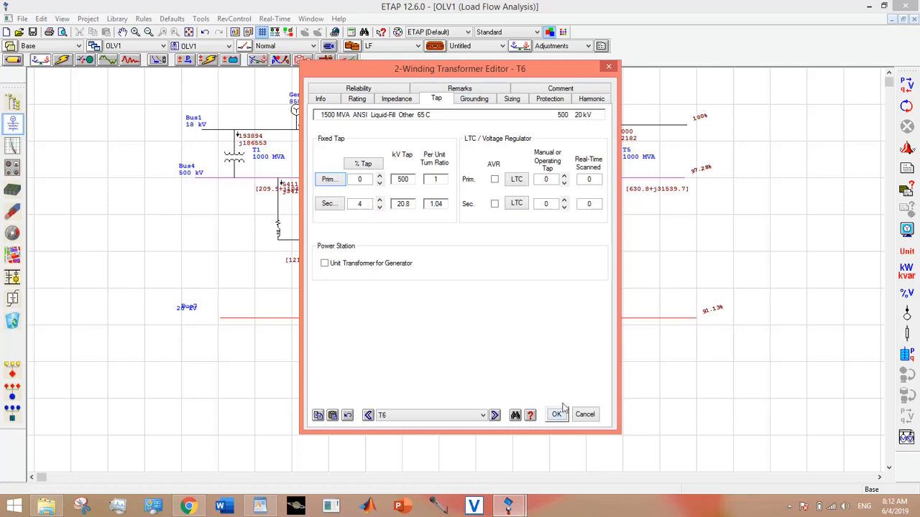
click(556, 413)
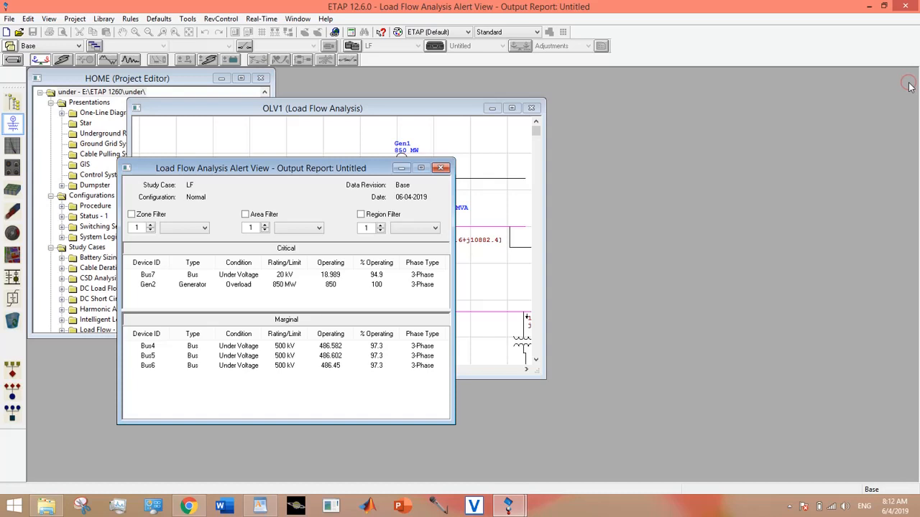
mouse_move(461, 155)
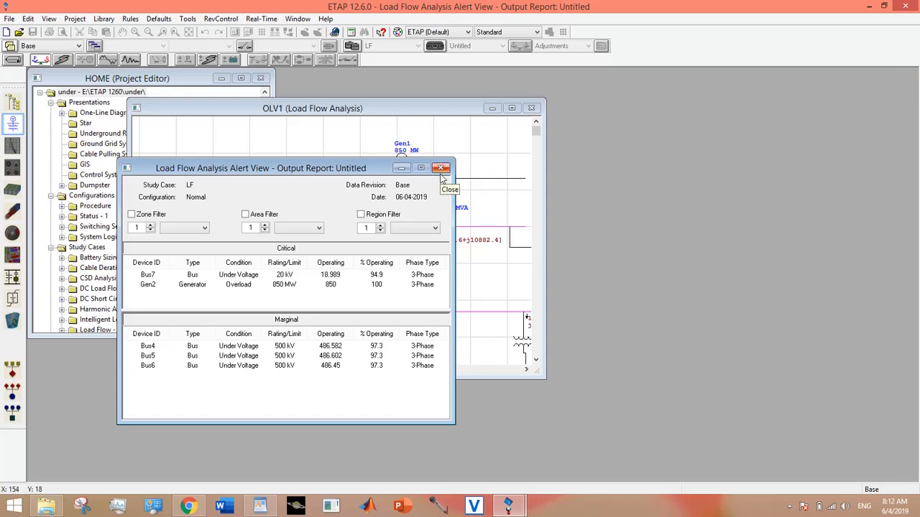
mouse_move(441, 178)
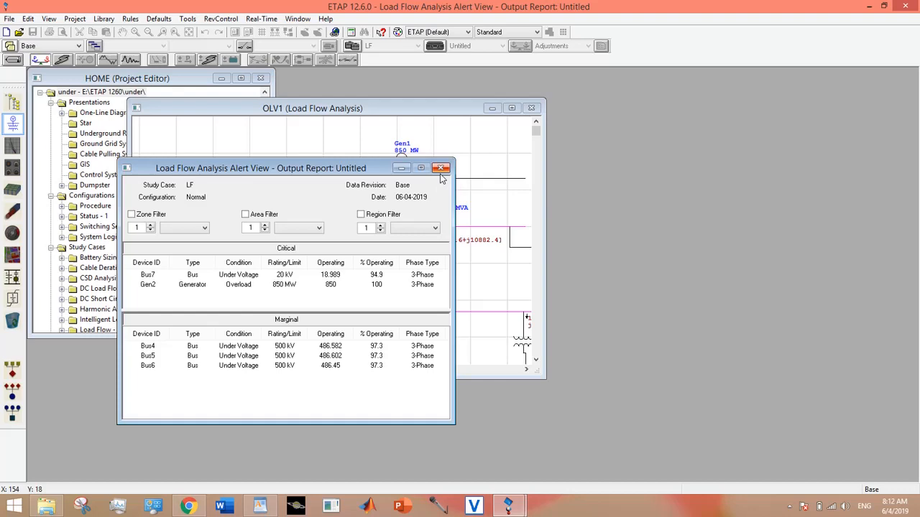
click(441, 167)
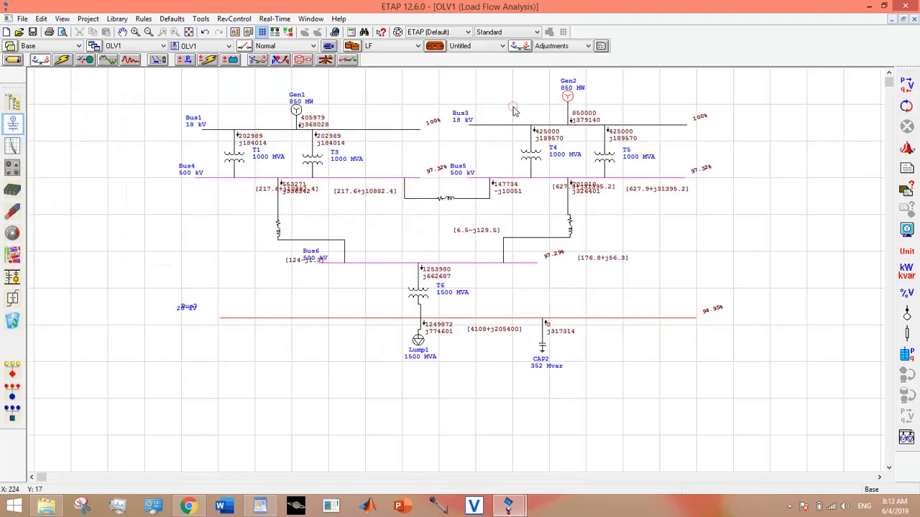
Step: Raise T6's secondary fixed tap to 8% after checking its rating and impedance
double_click(417, 288)
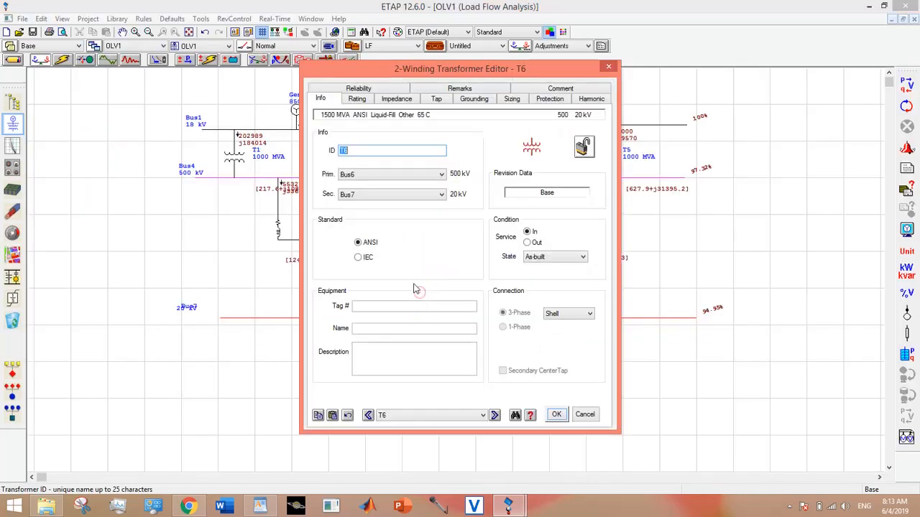
click(357, 97)
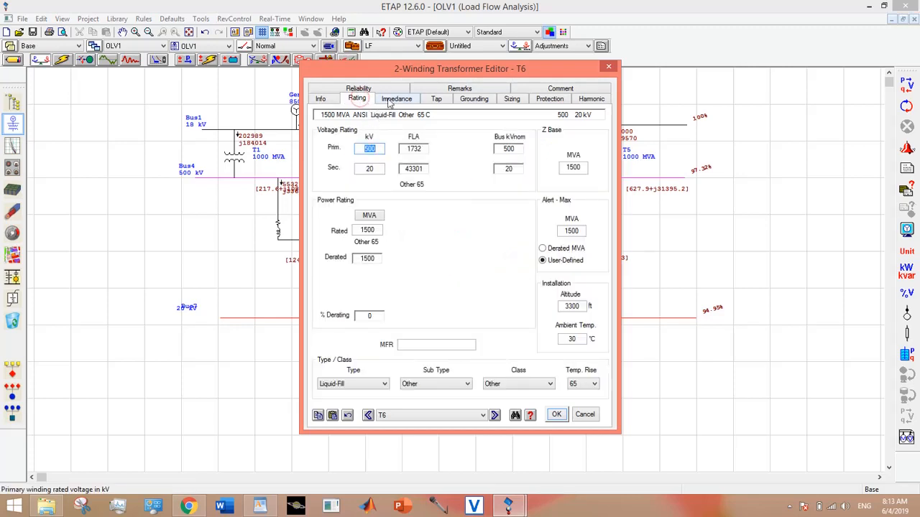
click(396, 98)
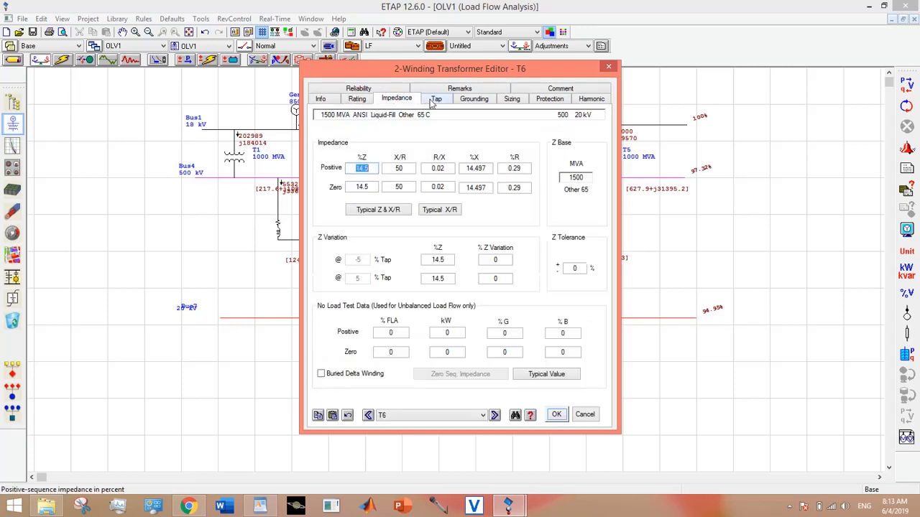
click(437, 98)
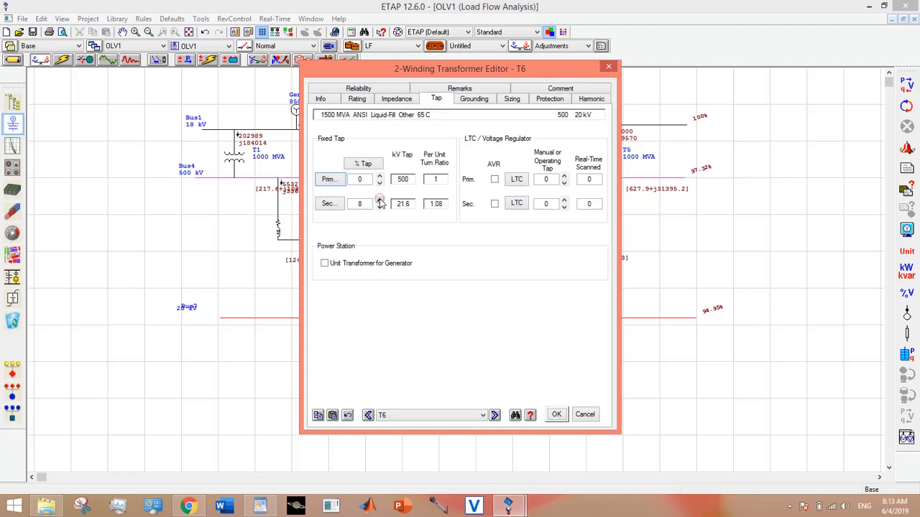
click(556, 414)
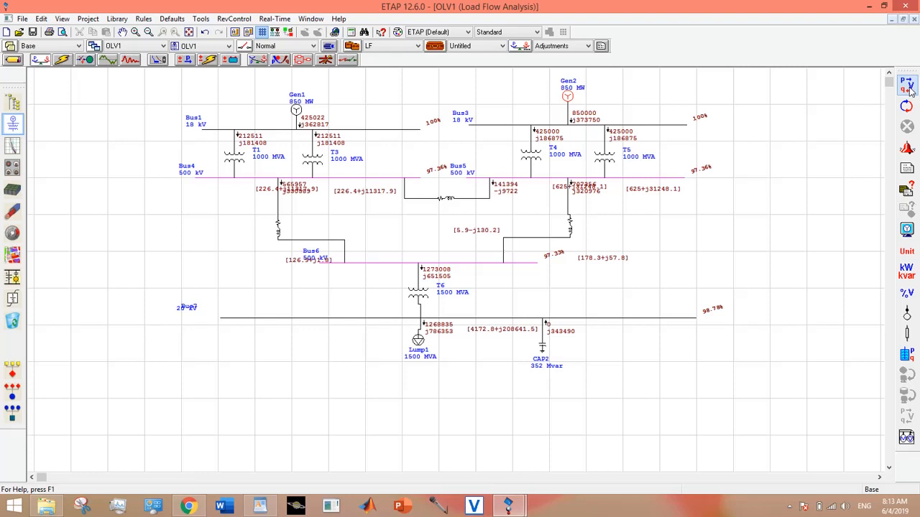
mouse_move(684, 275)
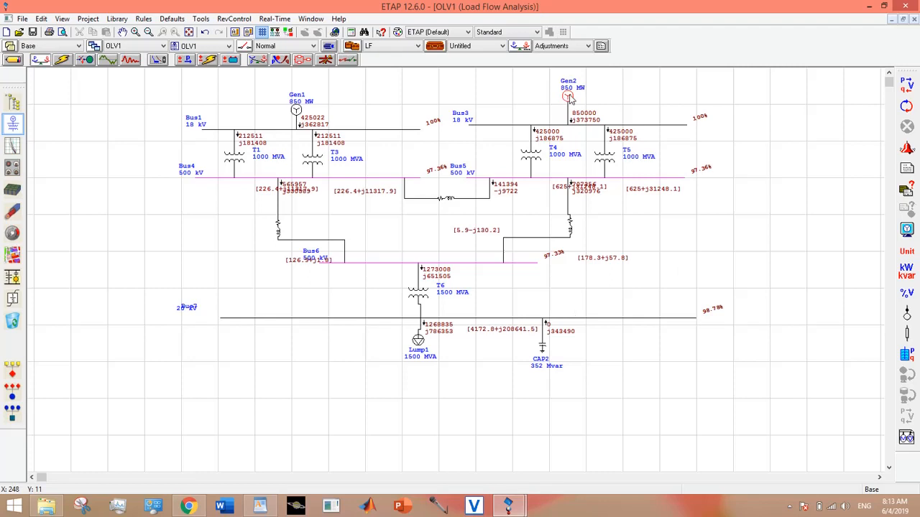
Step: Reduce Gen2's rated output to 825 MW and rerun load flow, leaving only marginal alerts
double_click(568, 98)
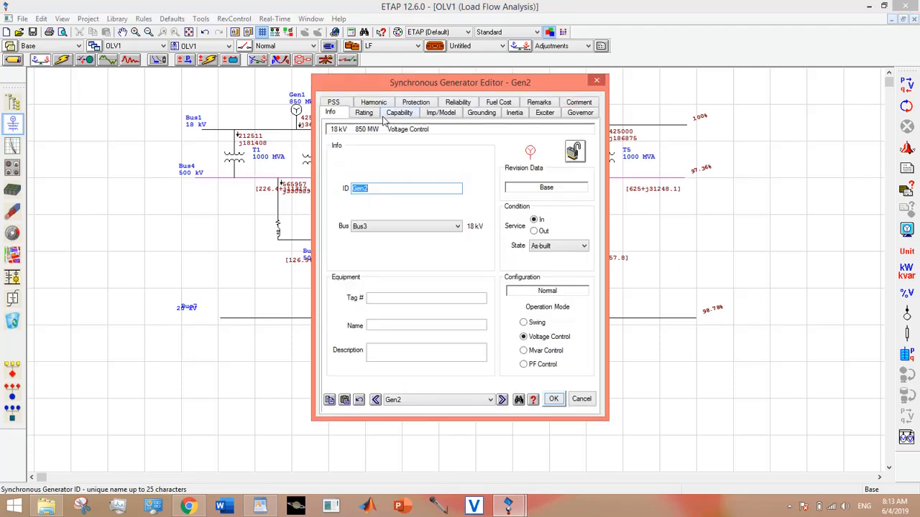
click(364, 112)
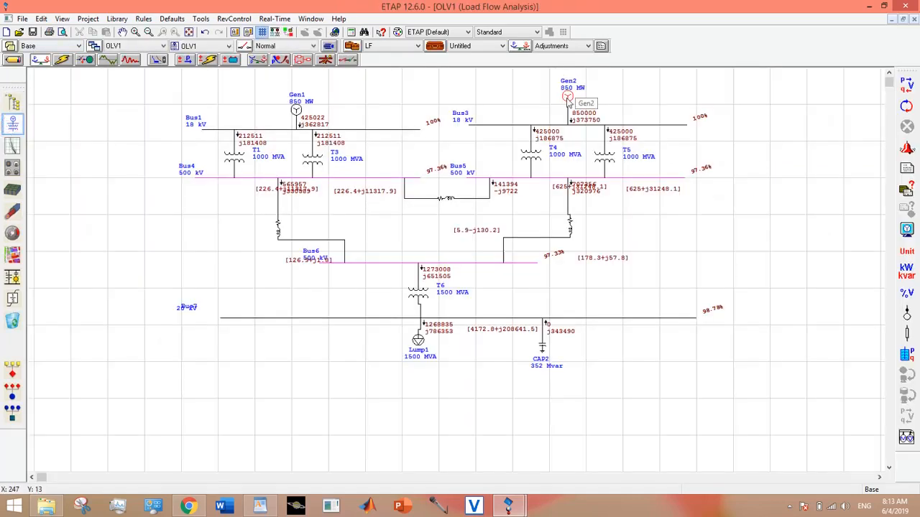
double_click(567, 98)
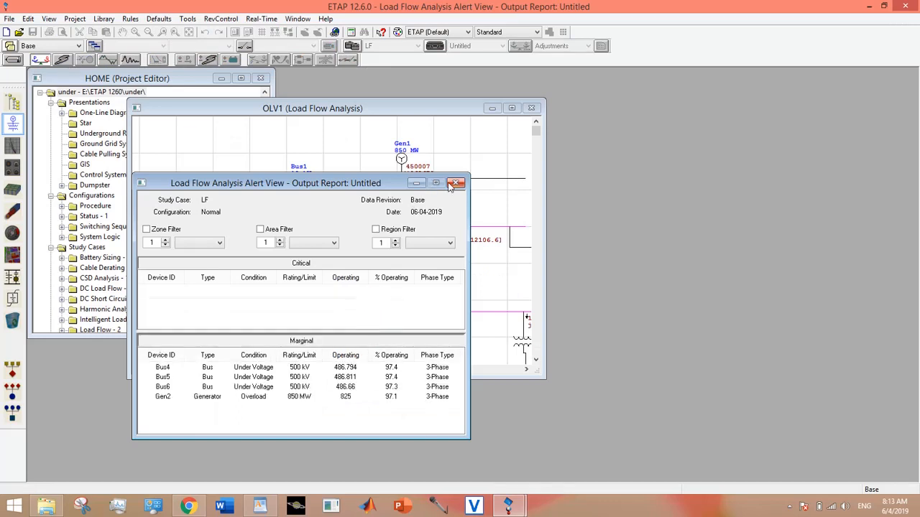
click(457, 184)
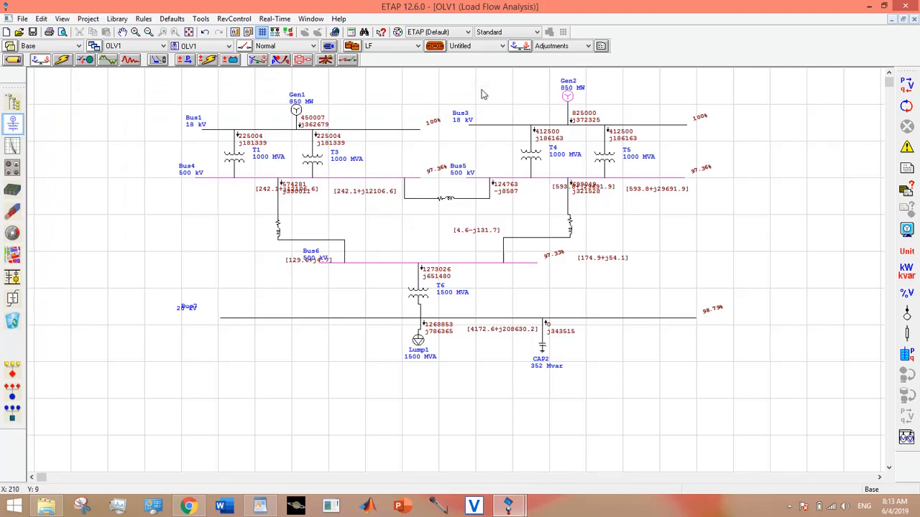
mouse_move(670, 394)
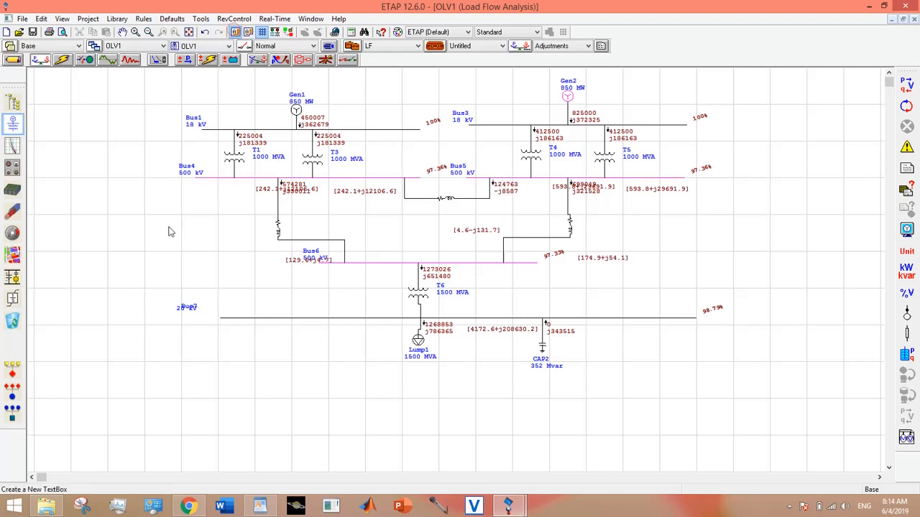
Step: Add a text box reading 'THANK YOU PLEASE SUBSCRIBE' left of the one-line diagram
drag(127, 217, 170, 262)
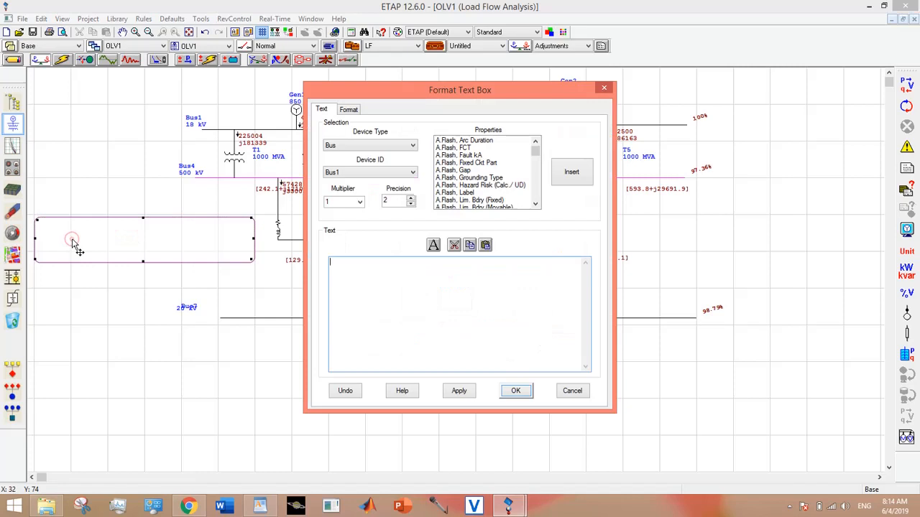
text(1)
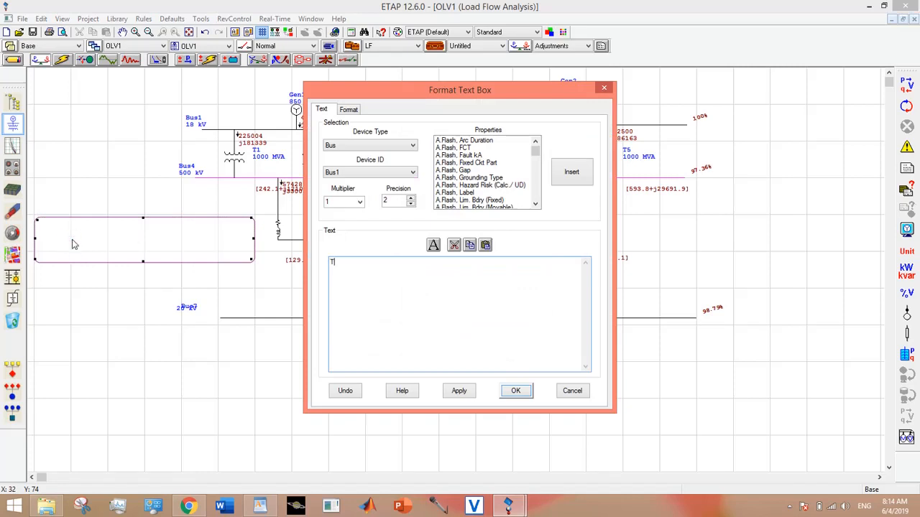
text(HANK YOU)
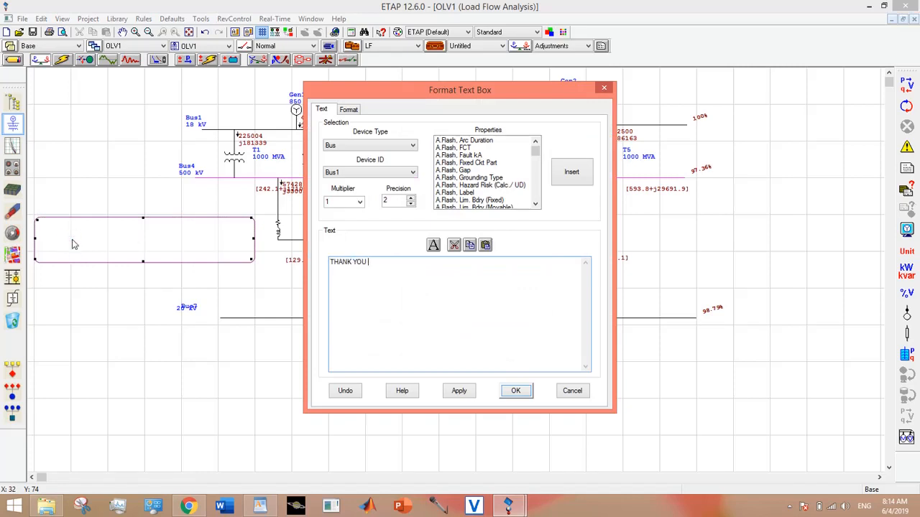
text(PLEASE SUB)
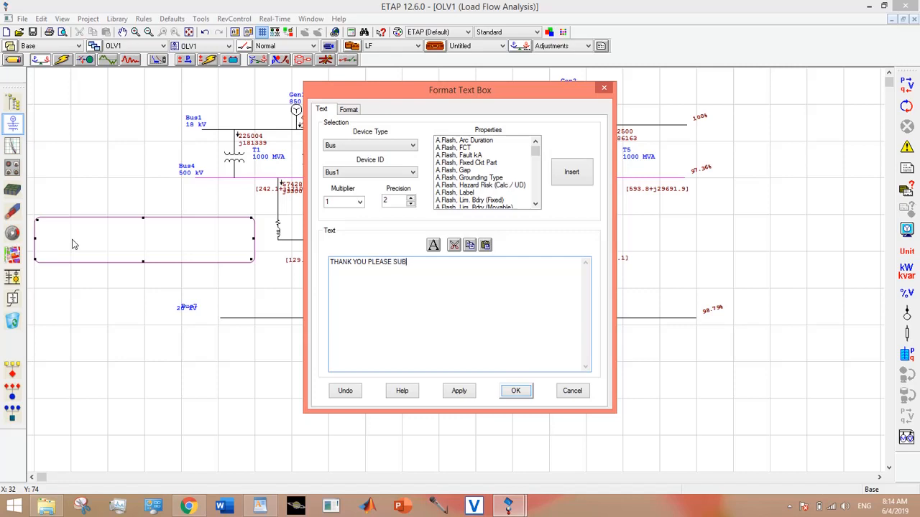
text(SCRIBE)
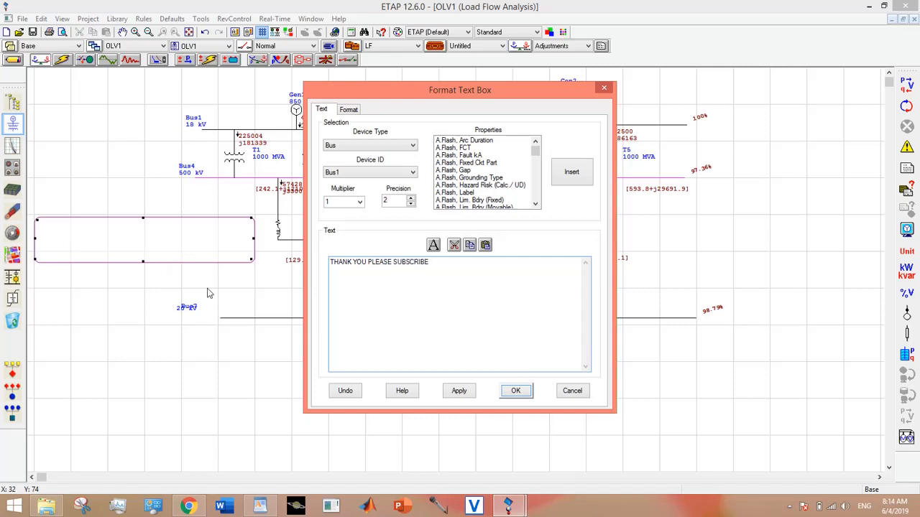
click(515, 390)
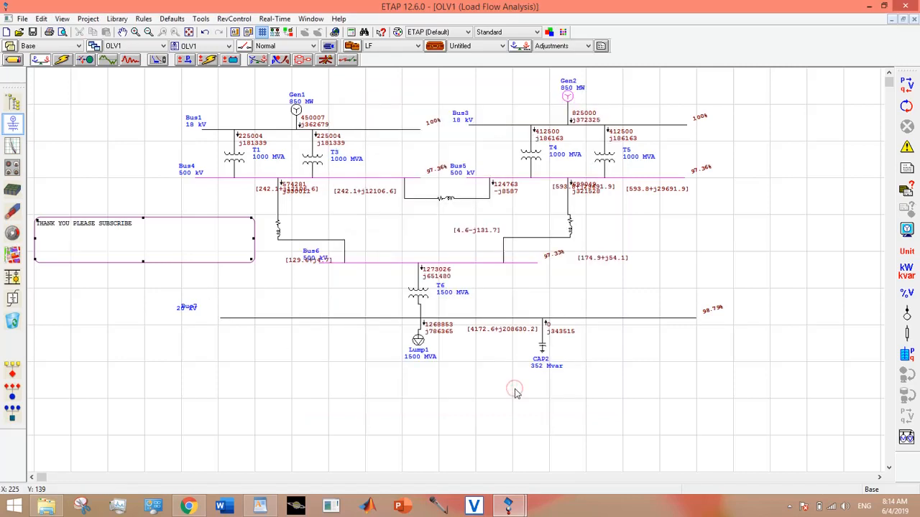